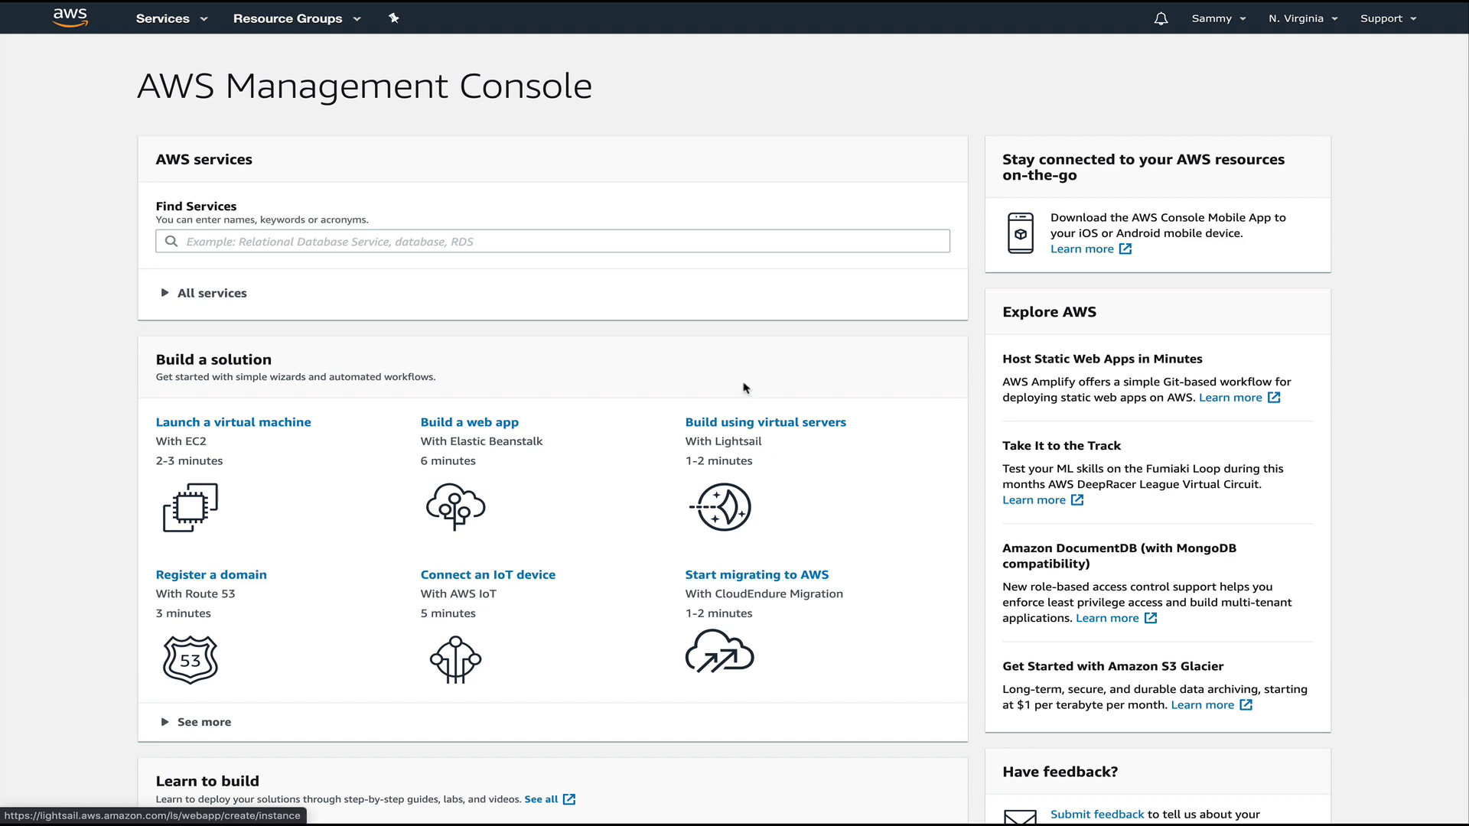
# Find S3 in the Services search and go to the S3 buckets list.
pyautogui.click(162, 18)
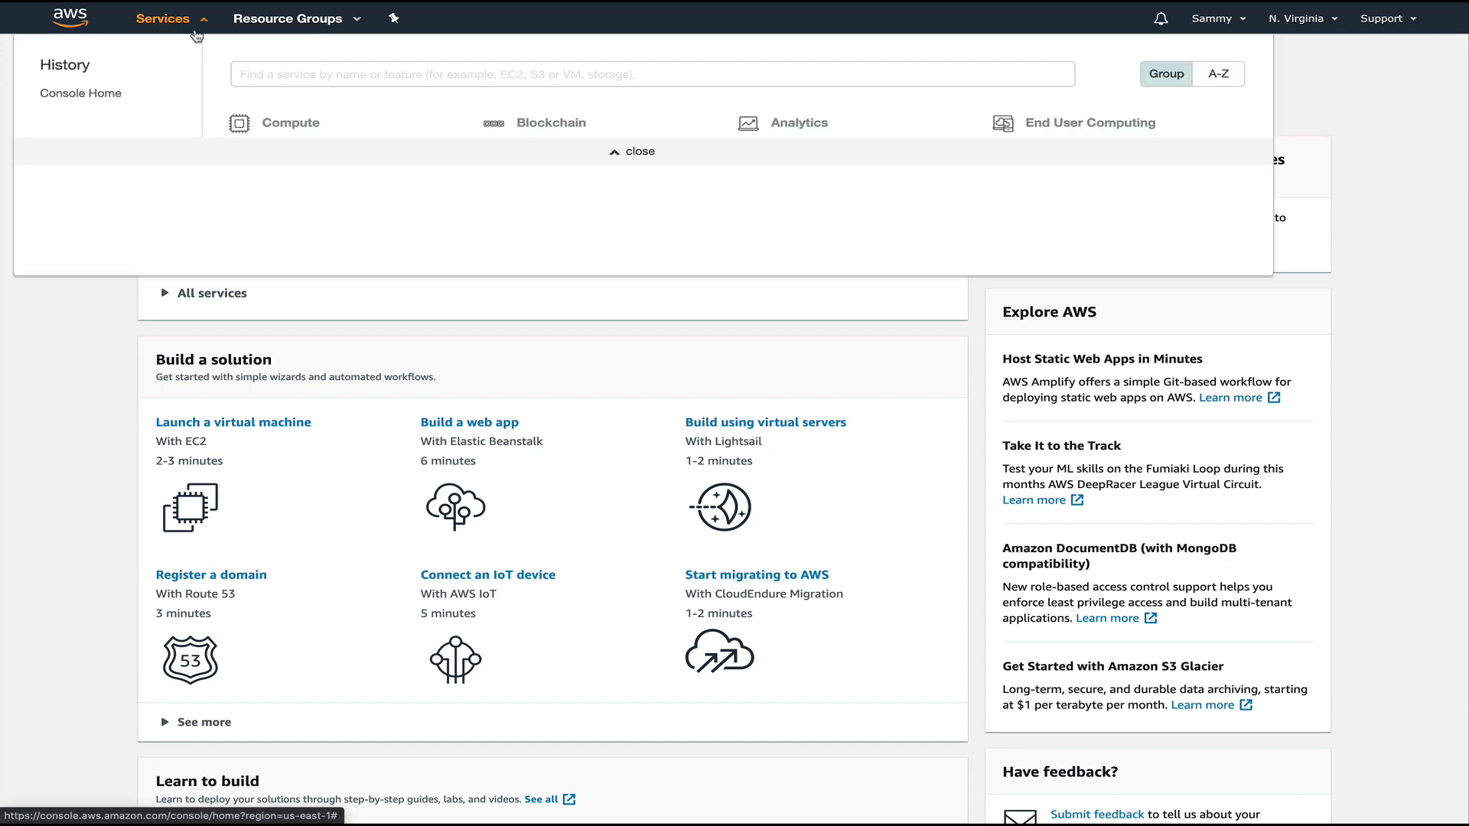
pyautogui.write('s')
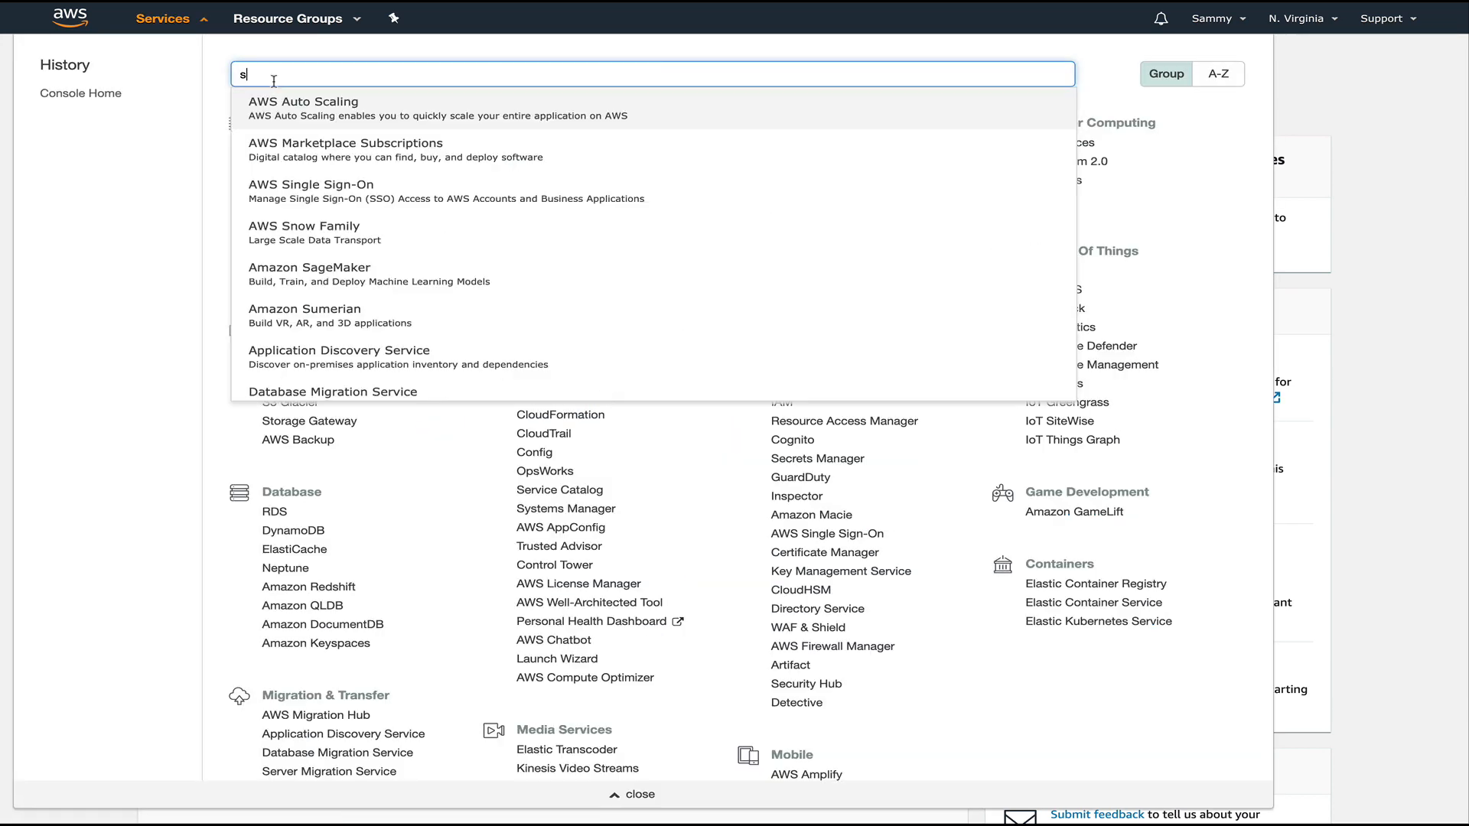
pyautogui.write('3')
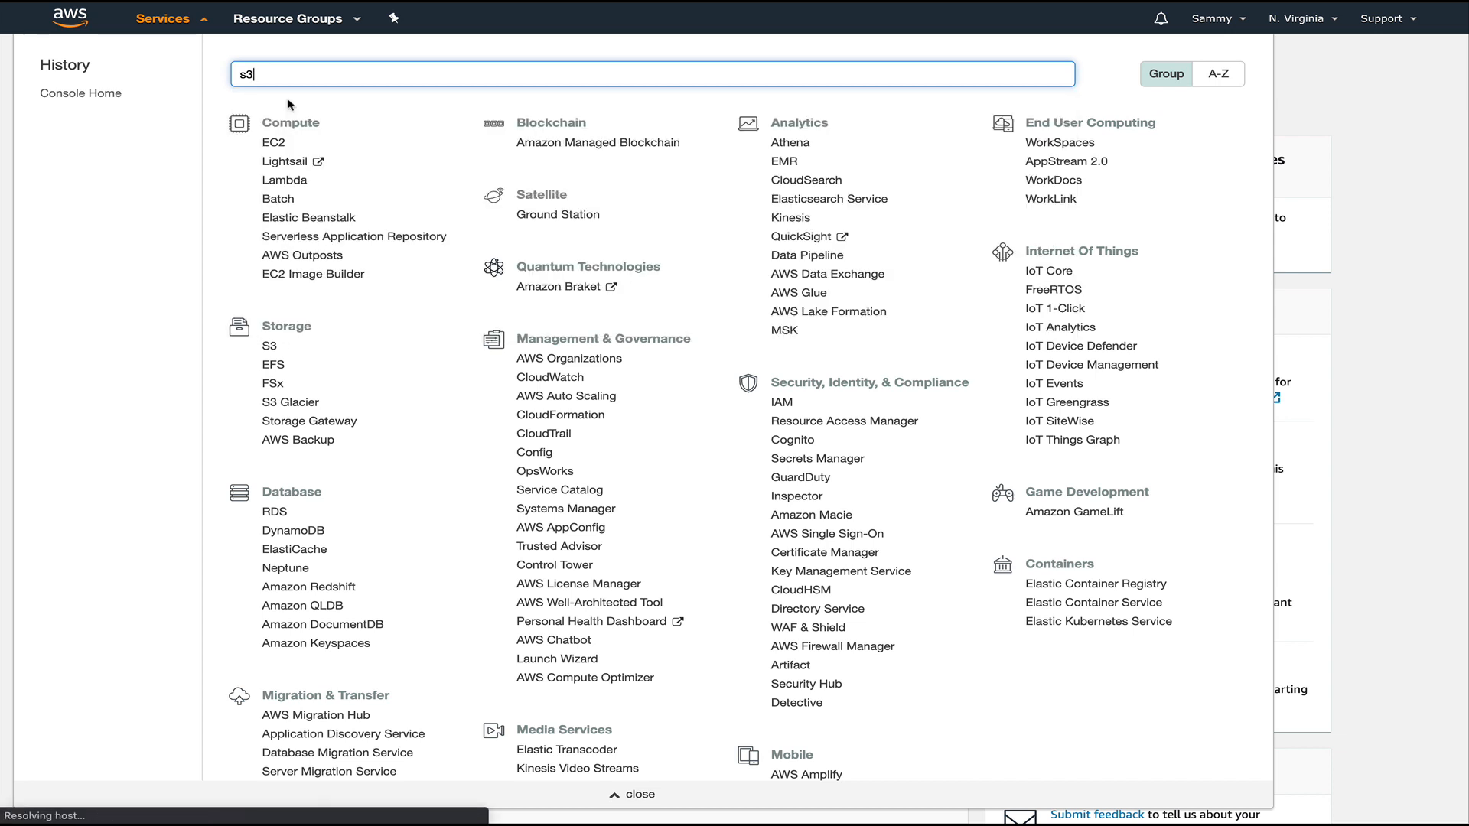
pyautogui.click(269, 347)
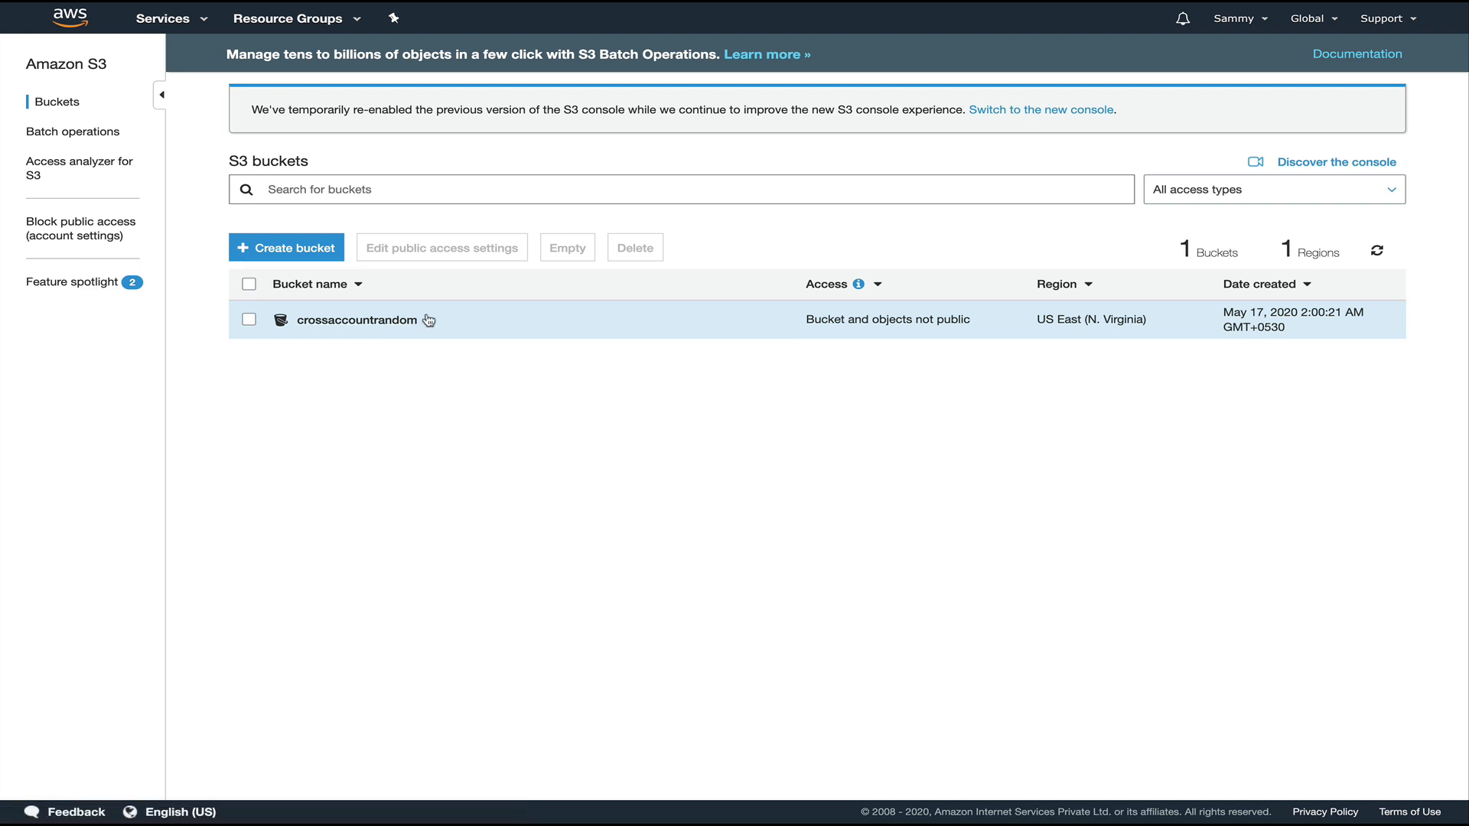
# Start a new access point from the crossaccountrandom bucket's Access points.
pyautogui.click(355, 320)
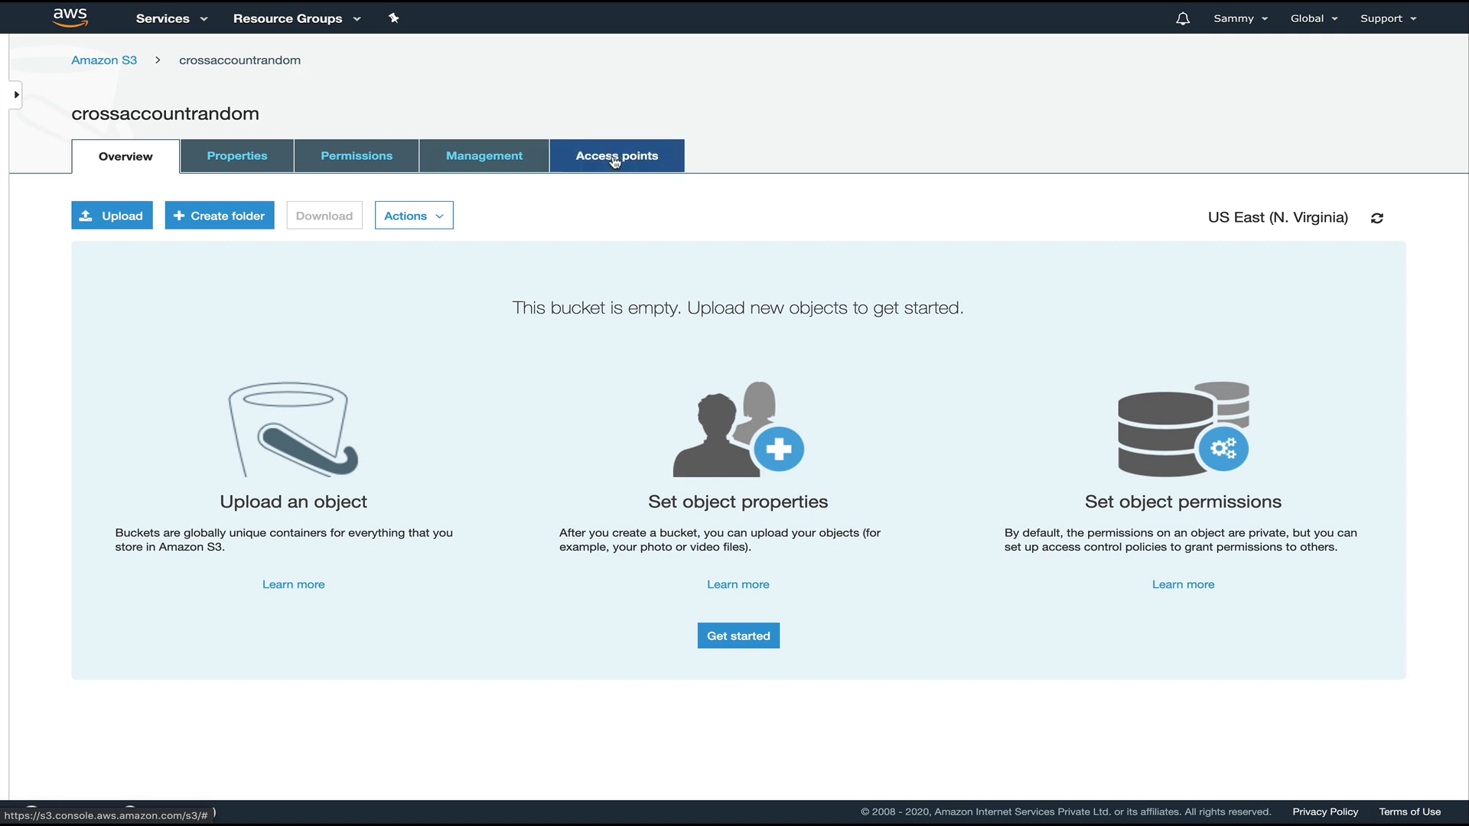
pyautogui.click(615, 156)
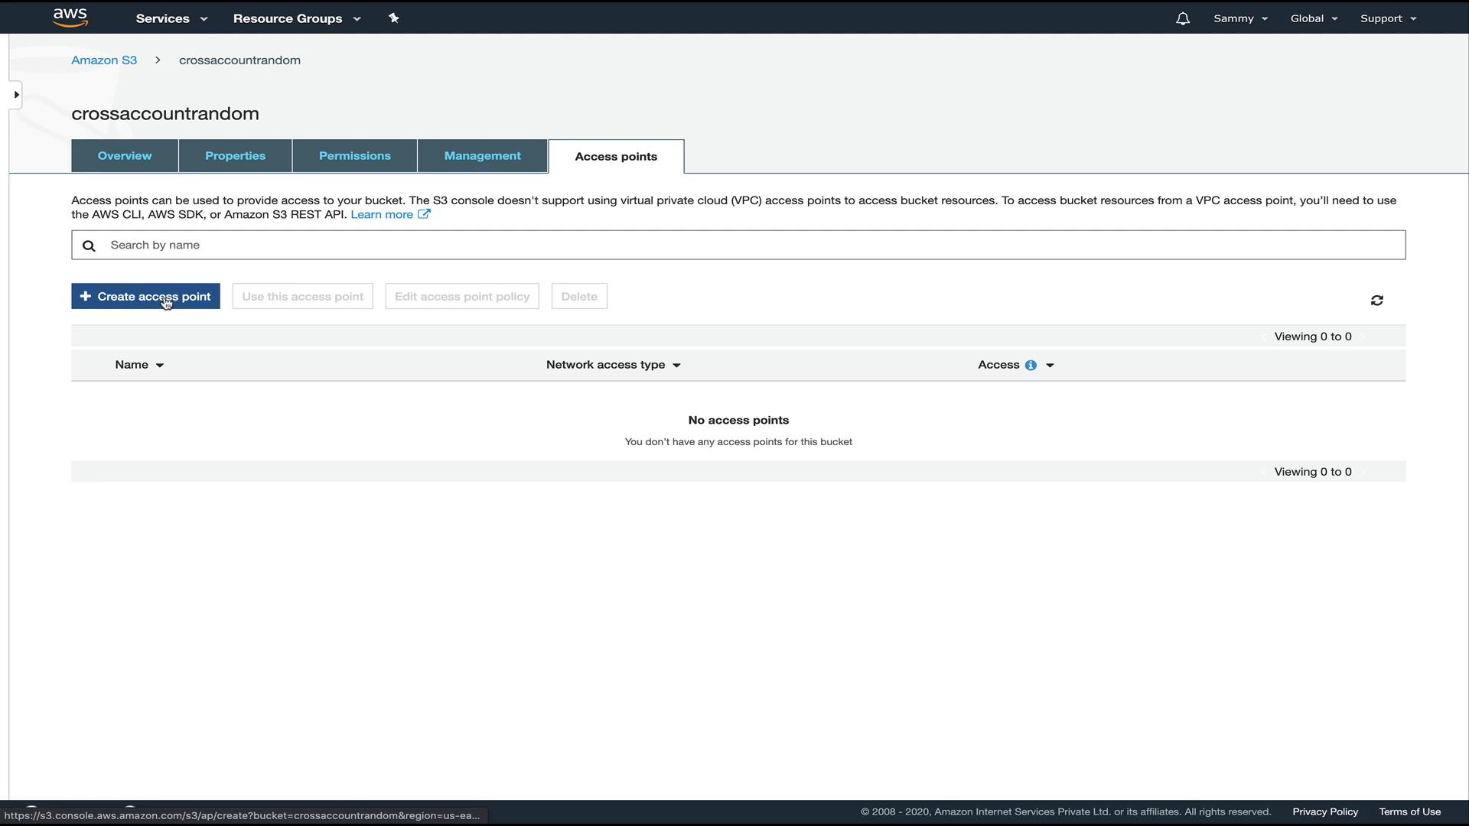
pyautogui.click(145, 295)
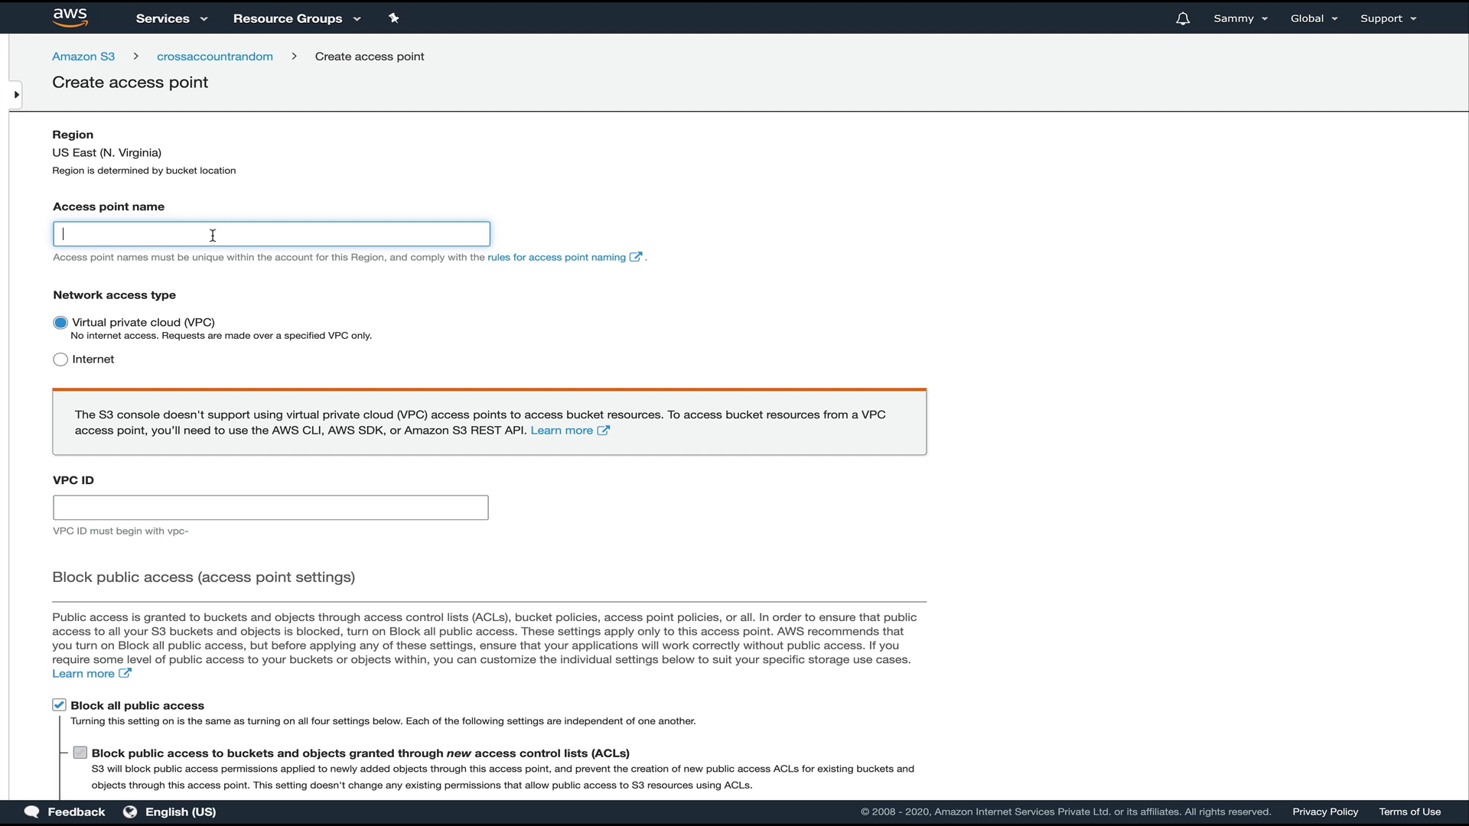
# Name the access point readwriteacess and set its network access type to Internet.
pyautogui.write('m')
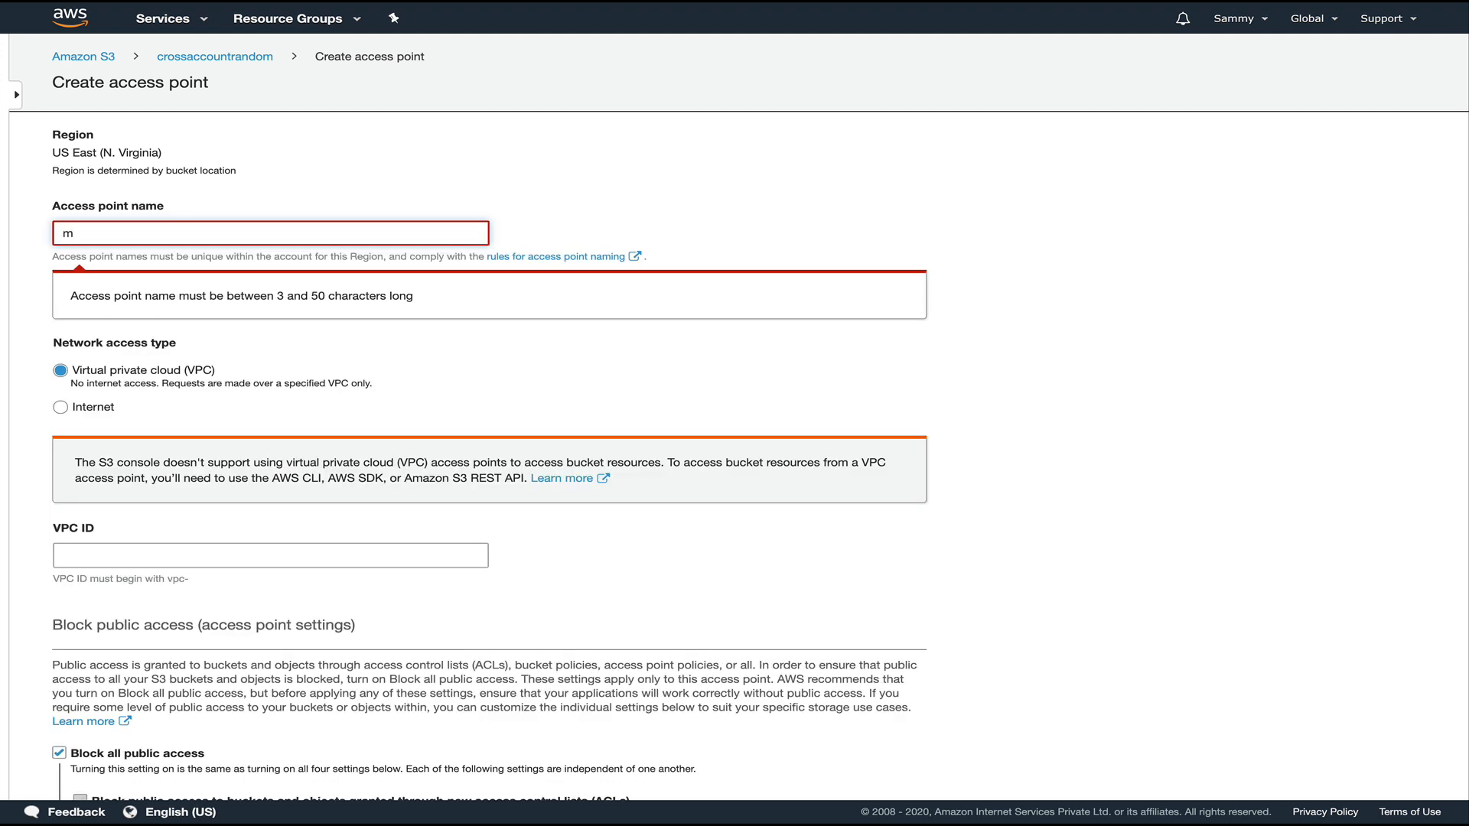
pyautogui.press('Backspace')
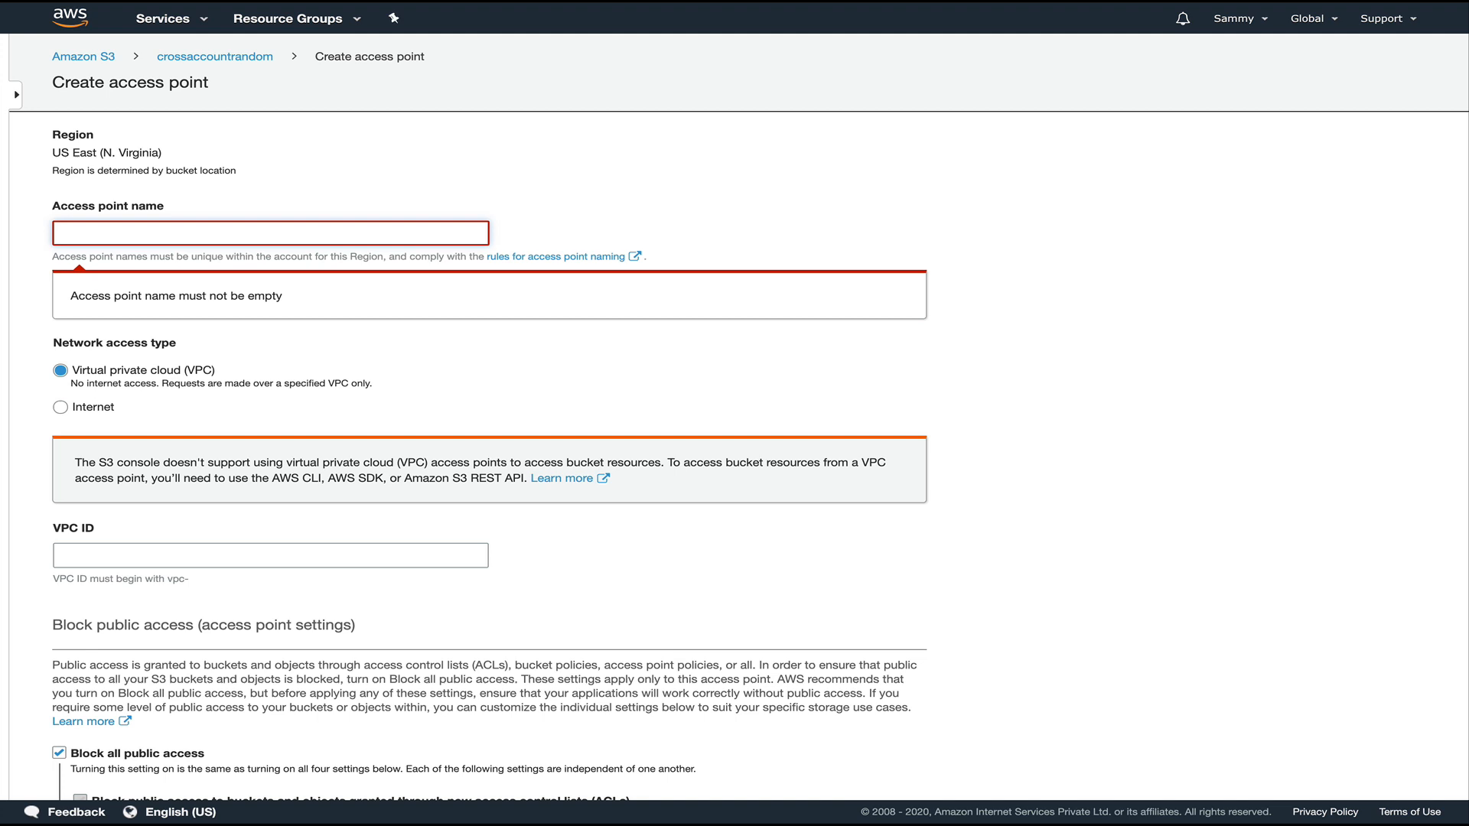
pyautogui.write('readwrite')
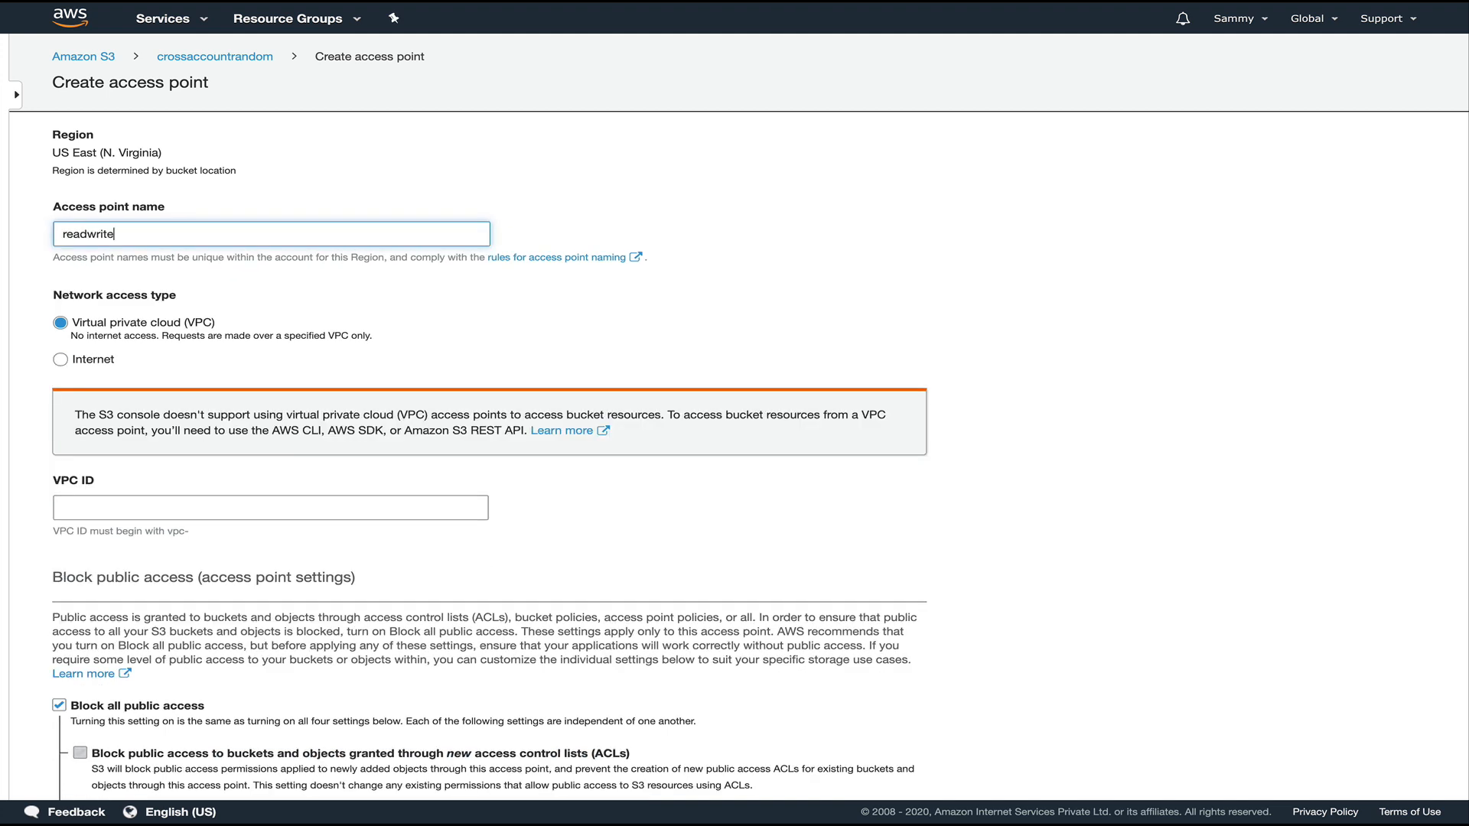
pyautogui.write('acee')
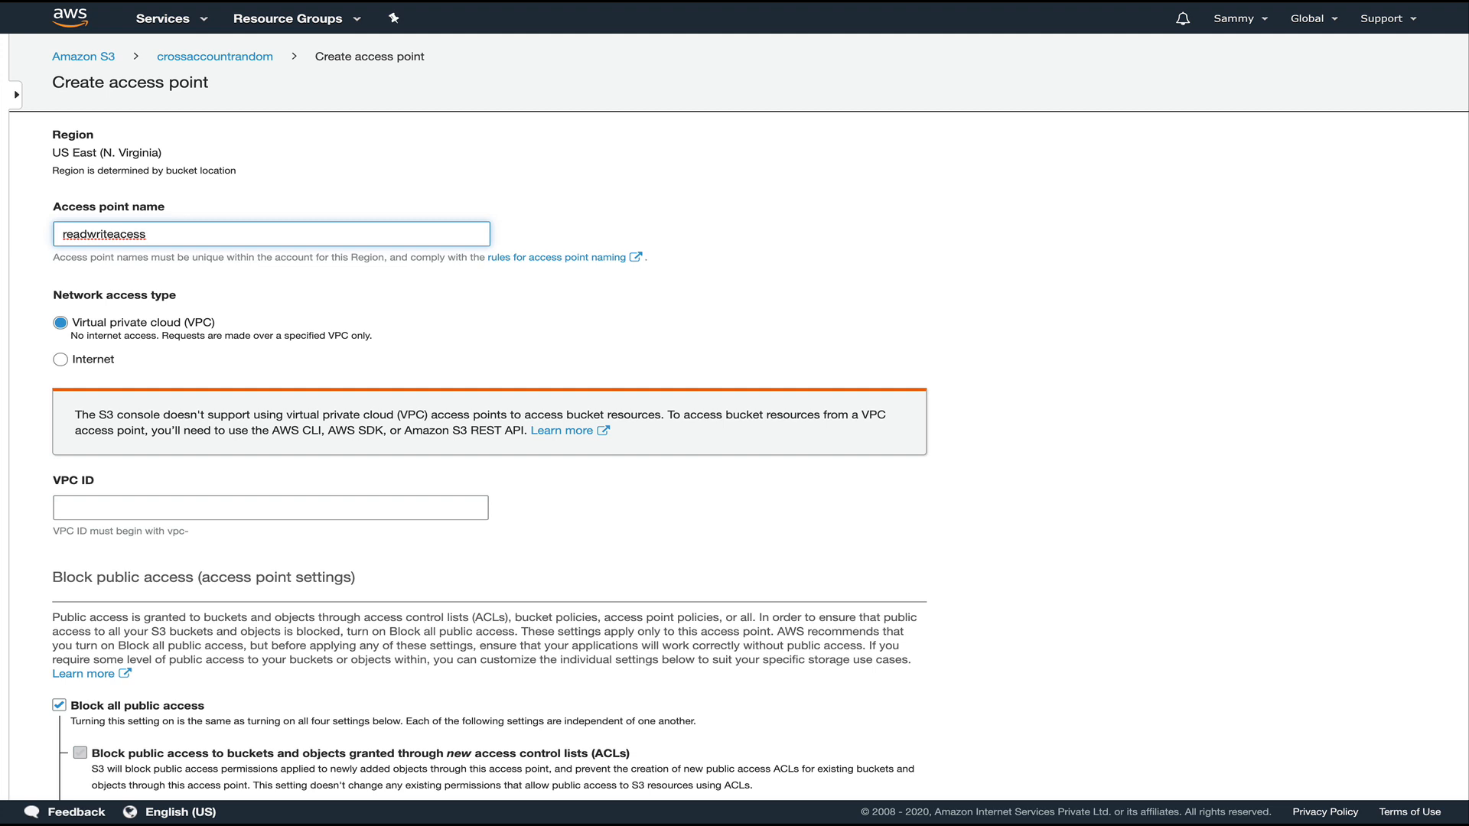
pyautogui.moveTo(129, 352)
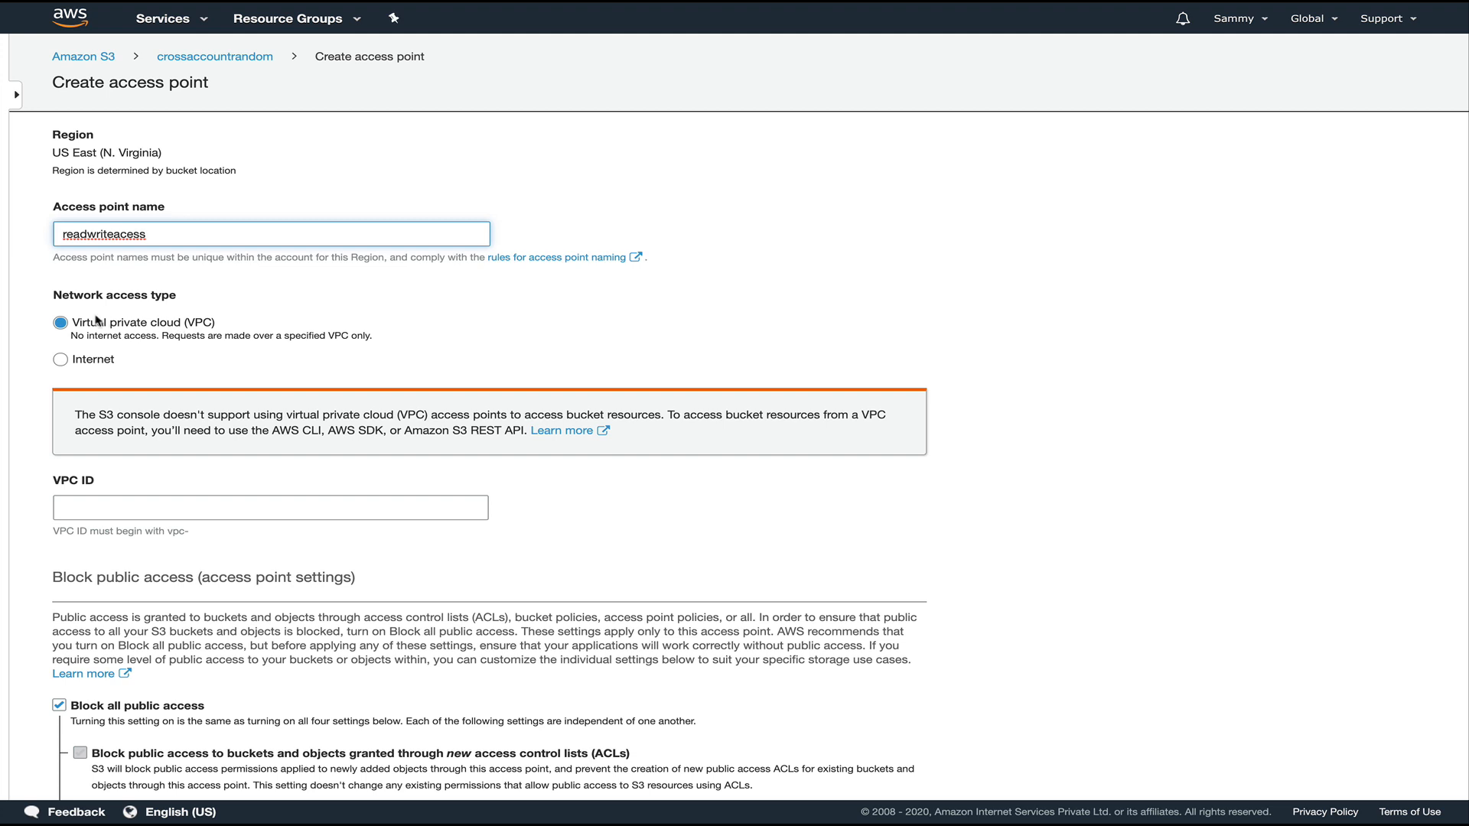
pyautogui.moveTo(210, 569)
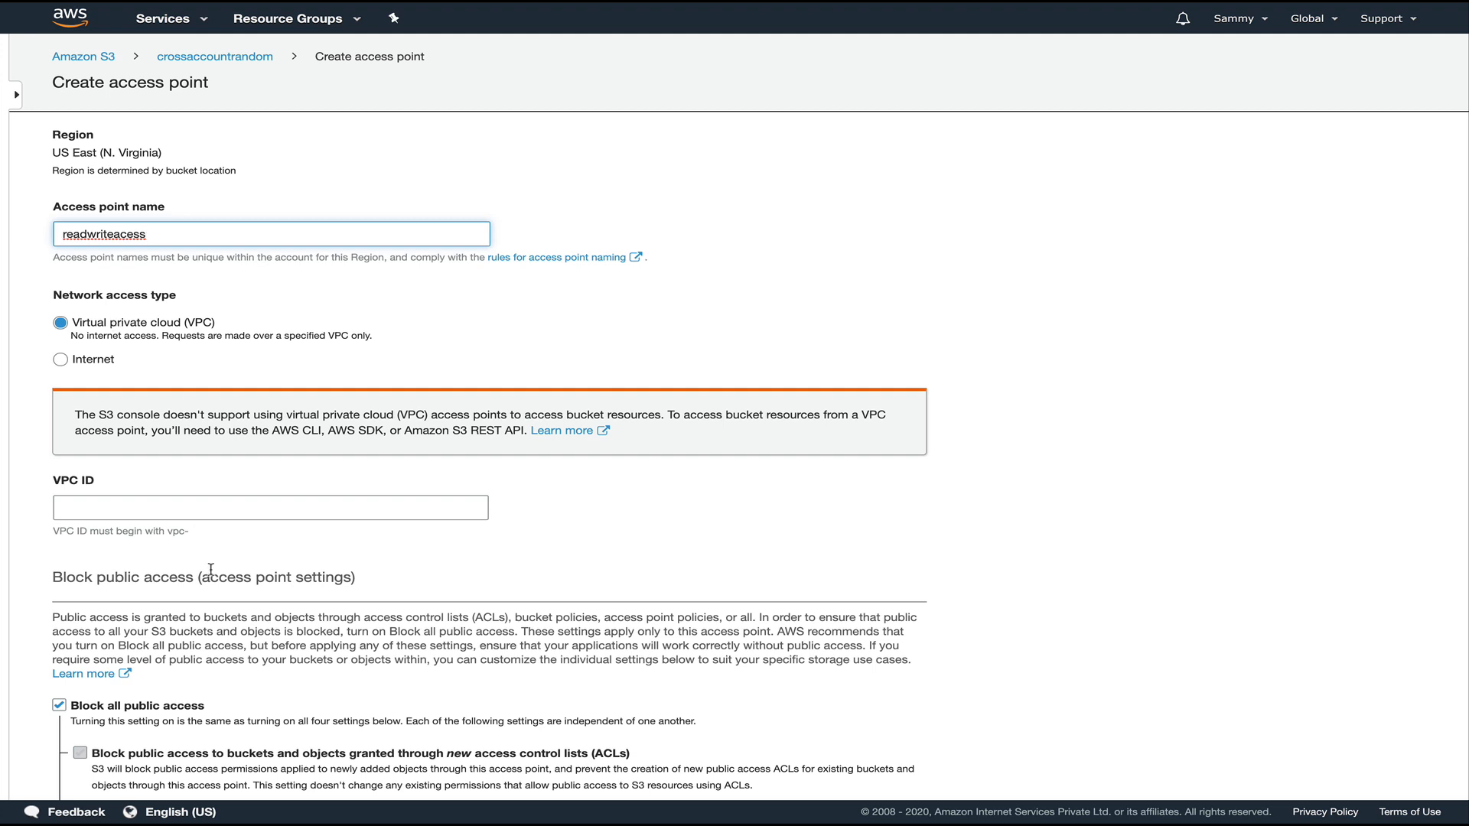
pyautogui.click(269, 506)
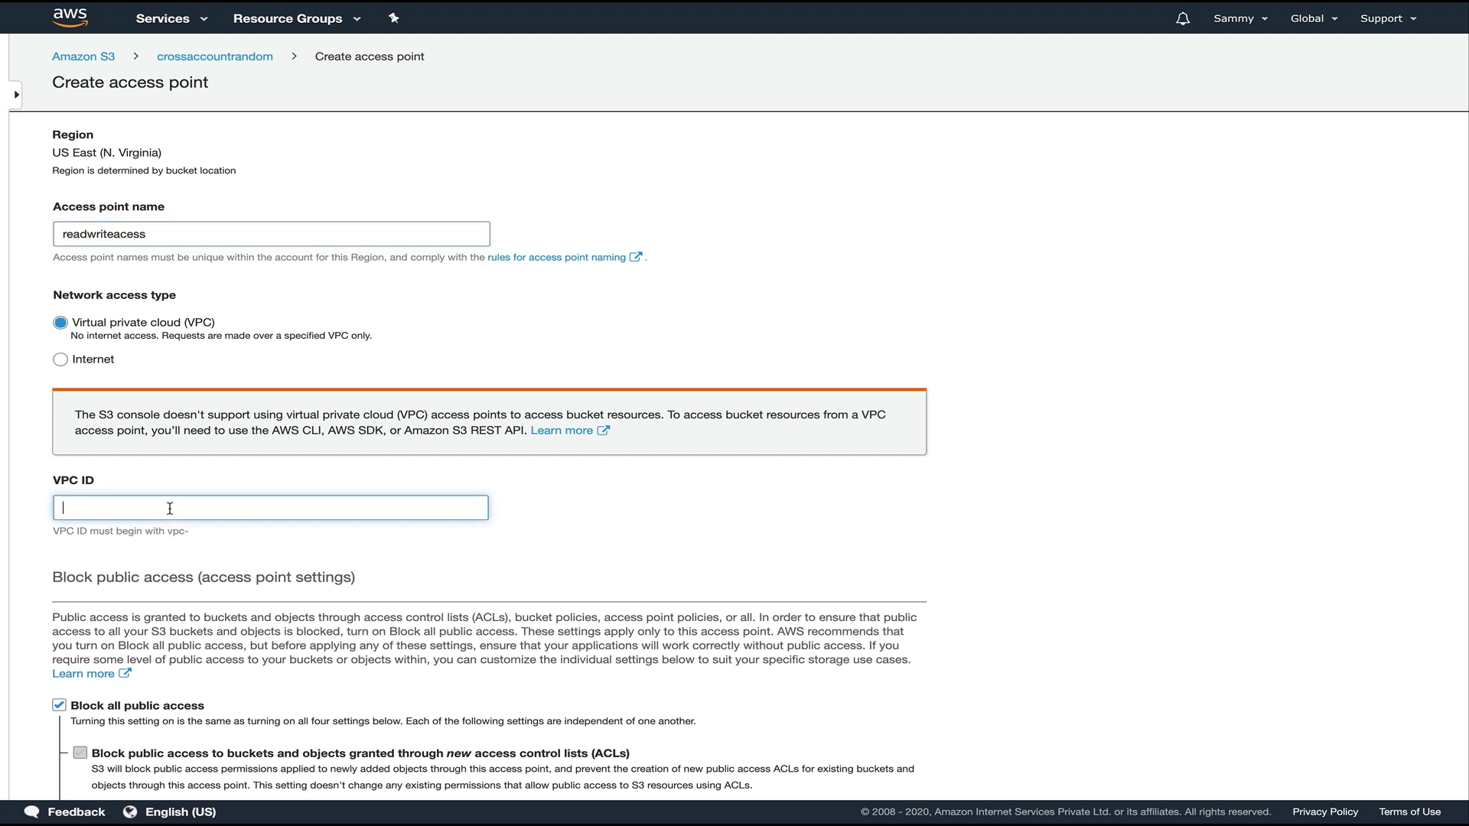
pyautogui.moveTo(82, 365)
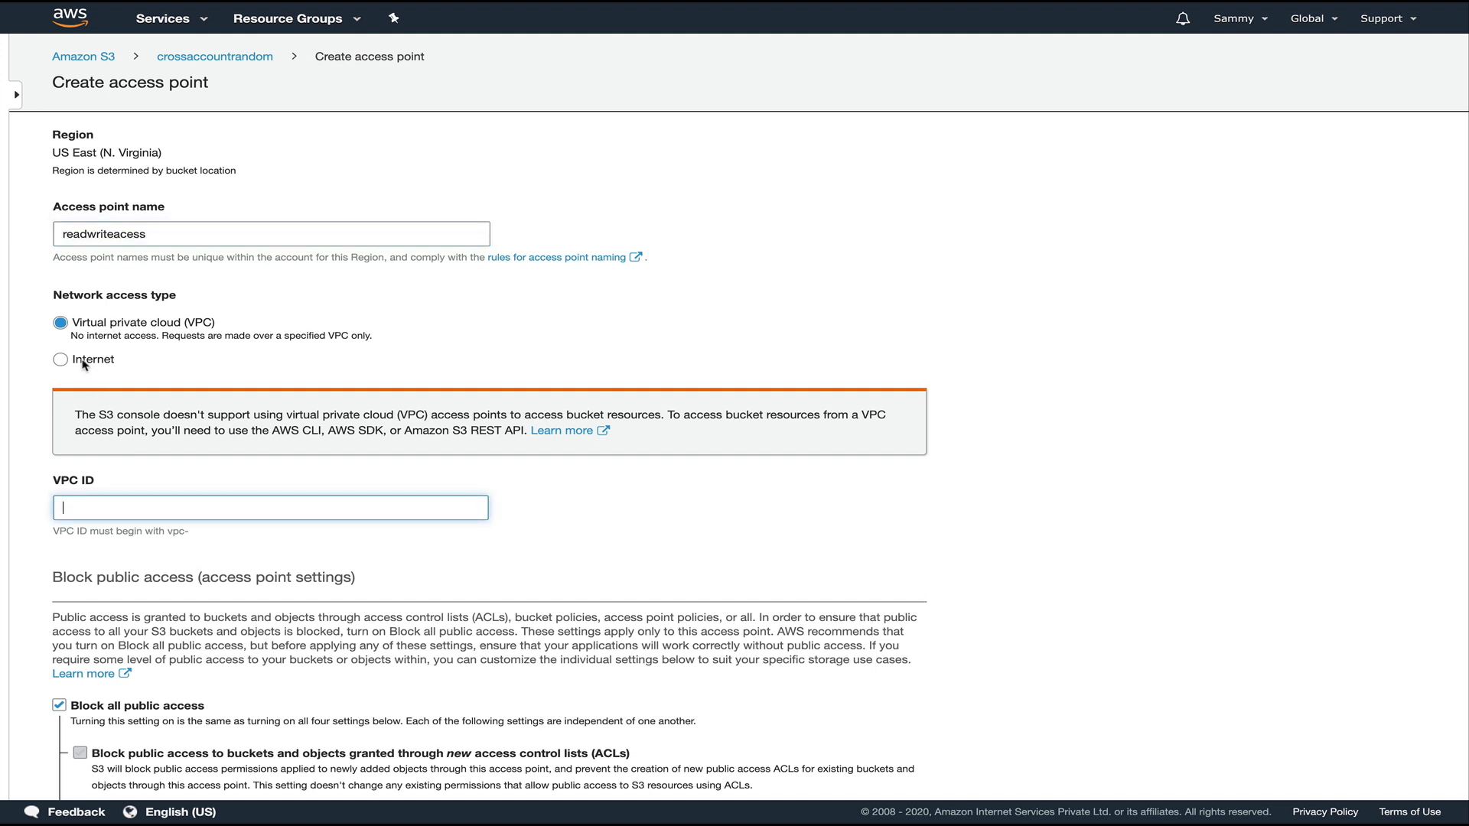
pyautogui.click(59, 360)
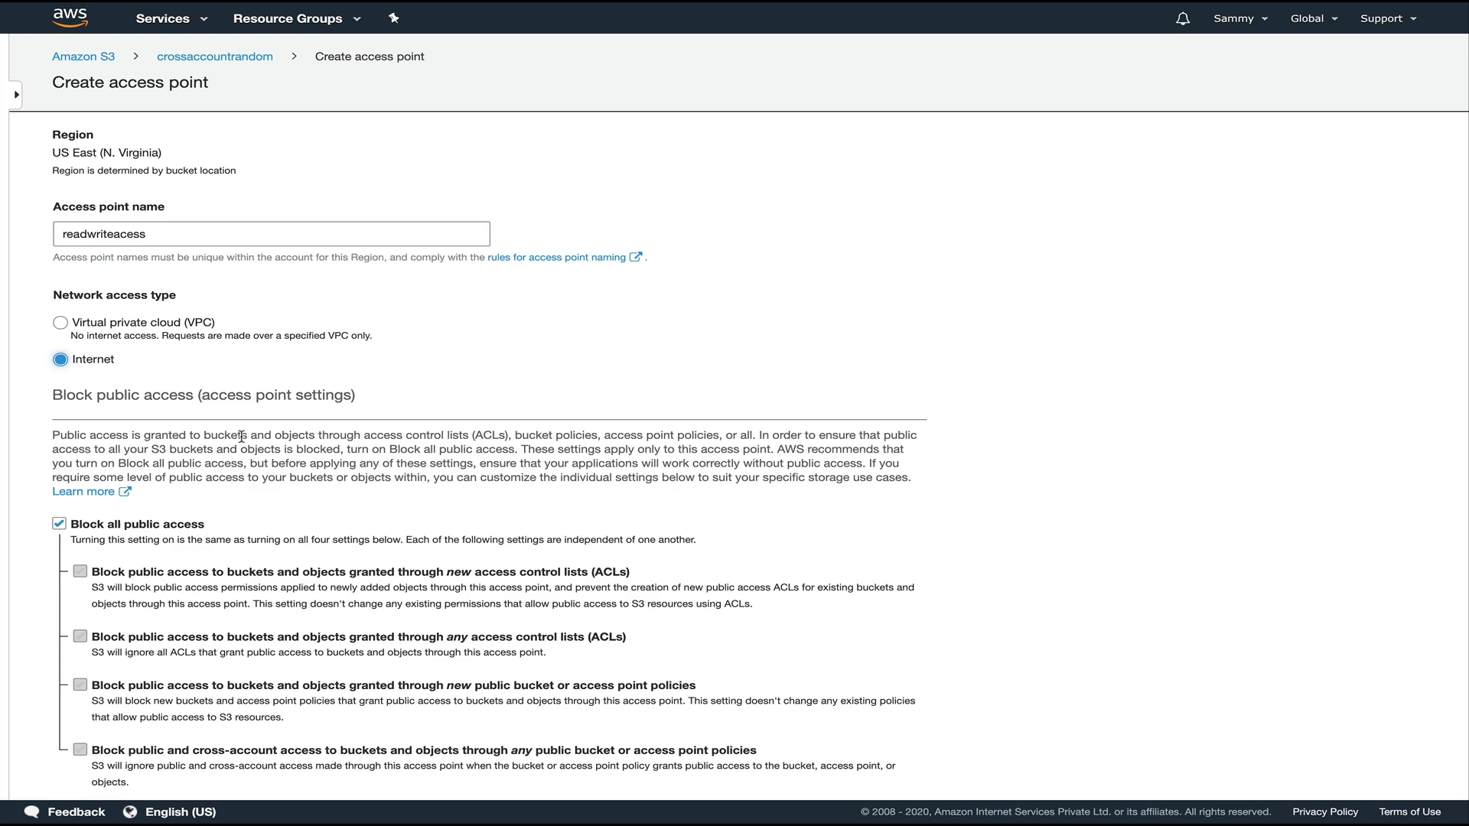
# Leave 'Block all public access' enabled with all four block settings on.
pyautogui.scroll(-3)
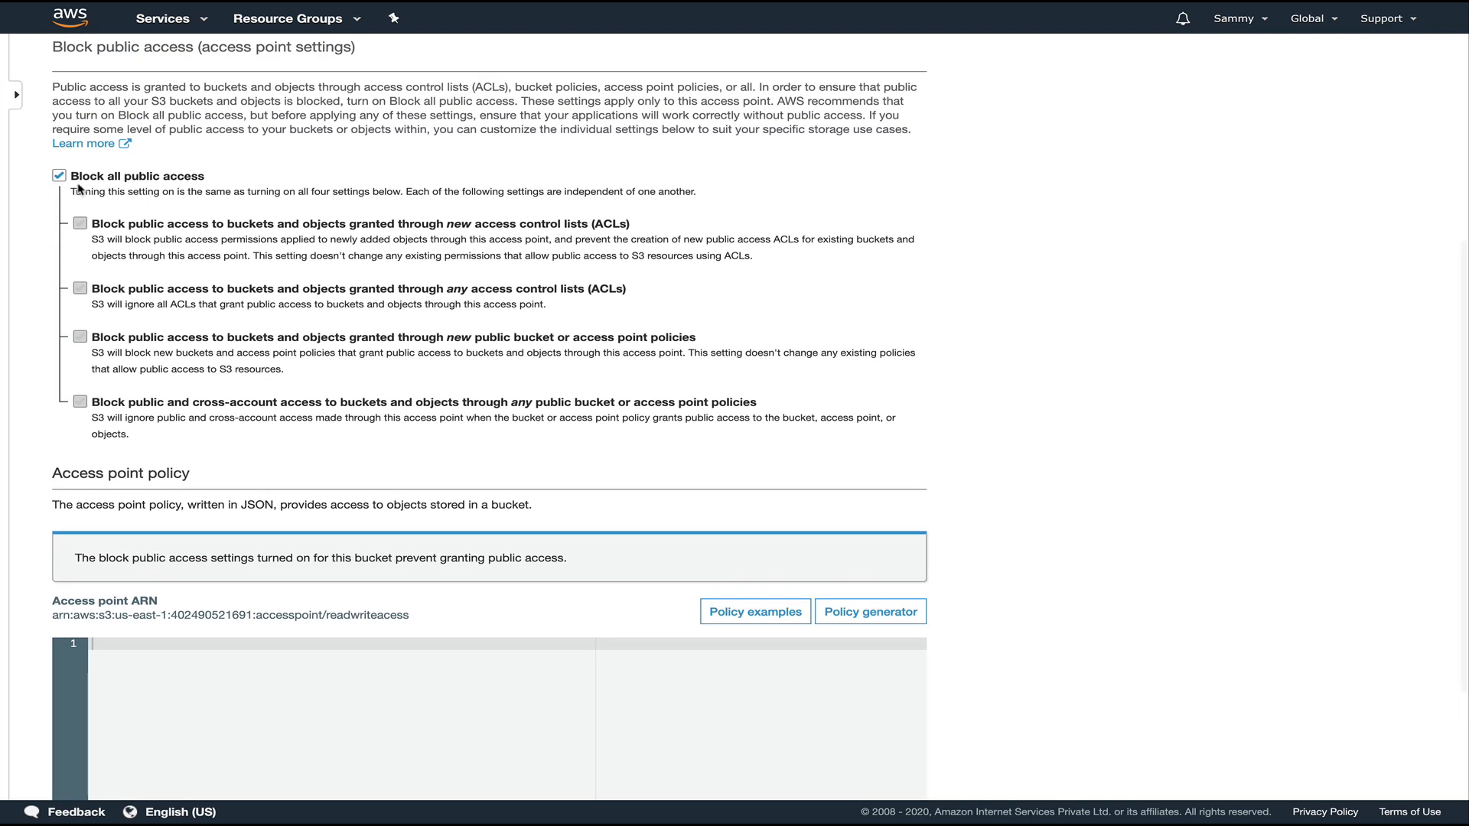
pyautogui.moveTo(168, 218)
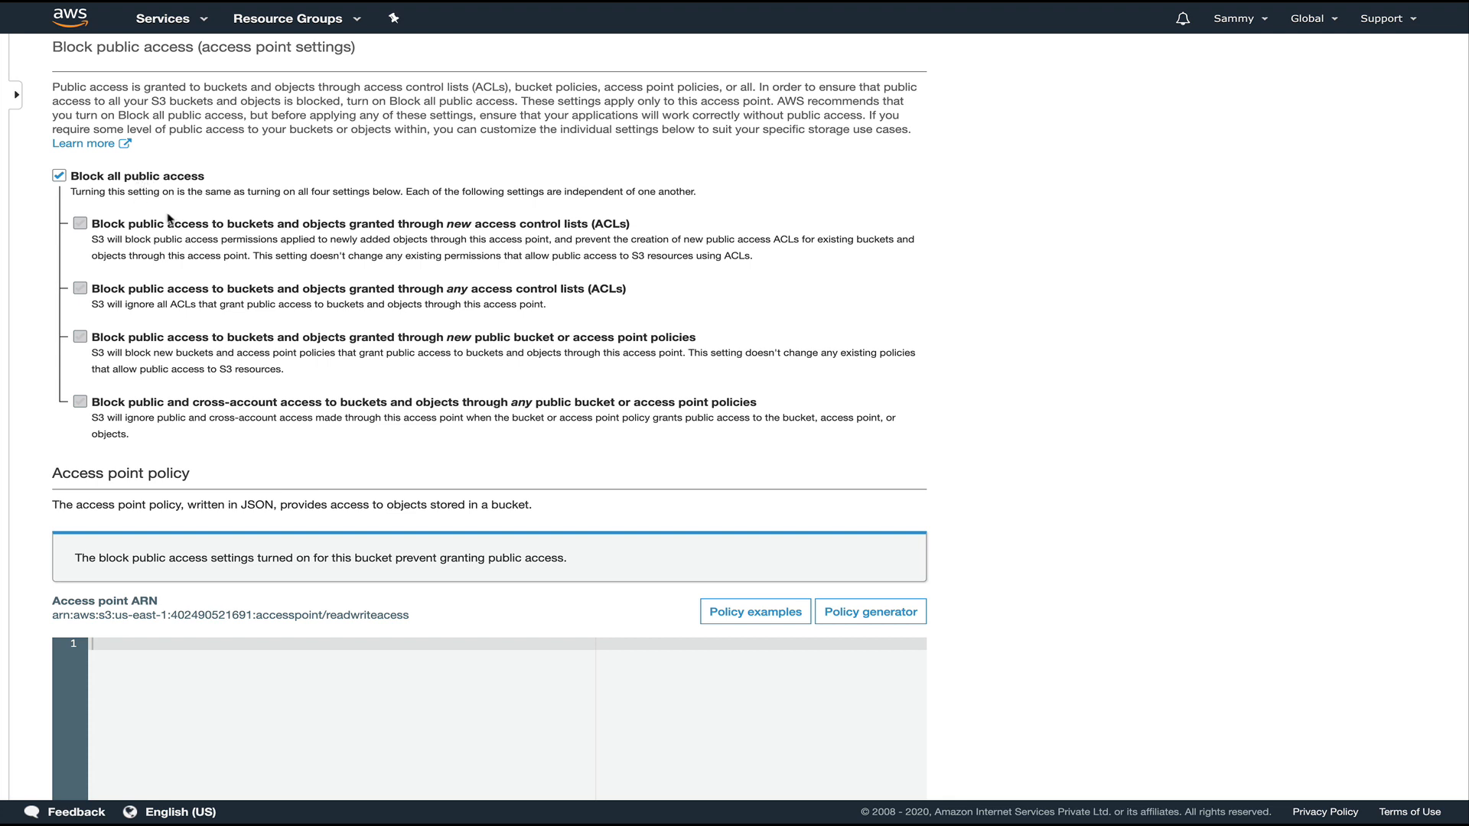
pyautogui.moveTo(91, 185)
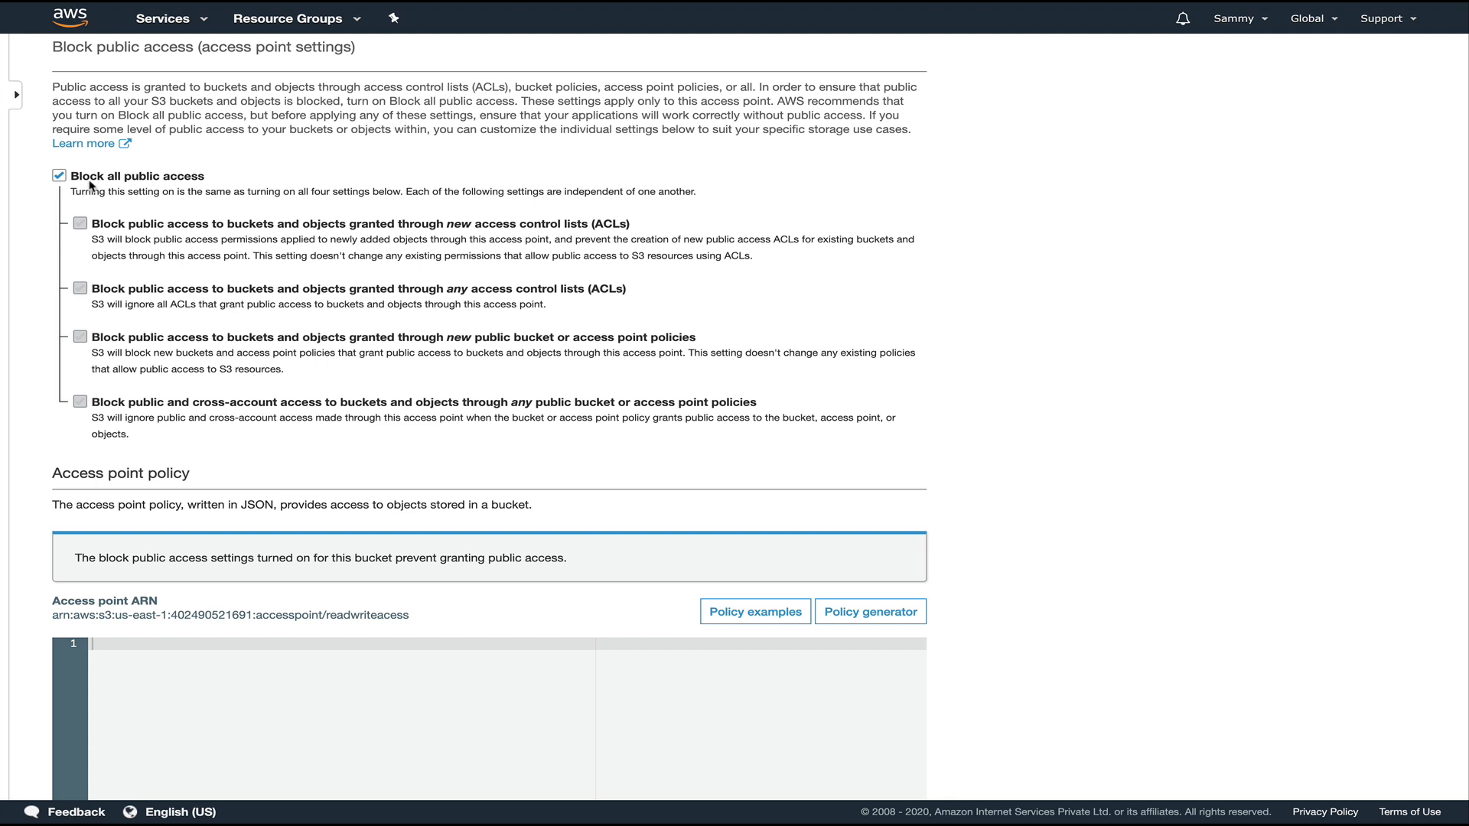
pyautogui.moveTo(171, 157)
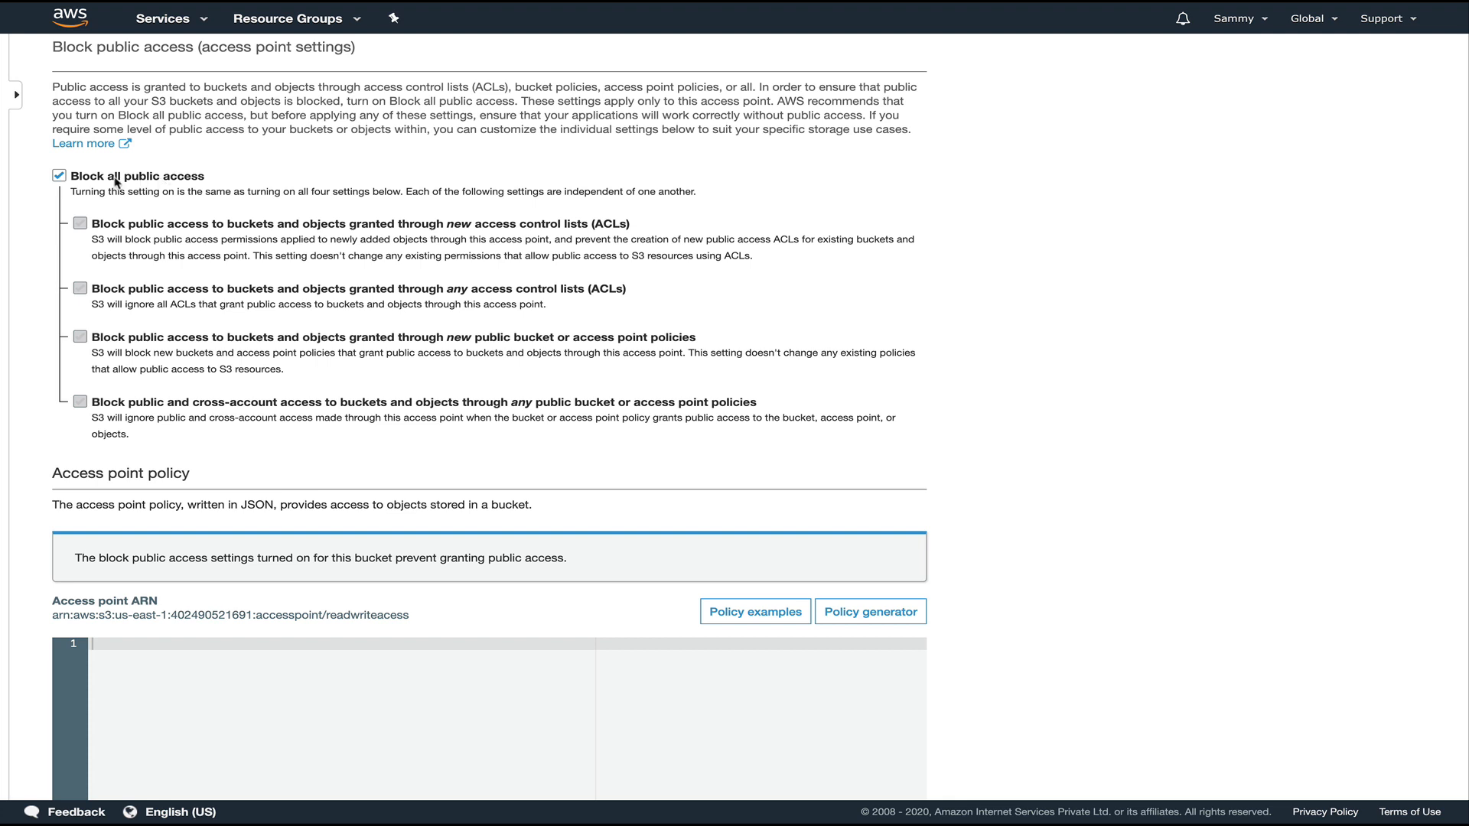
pyautogui.click(60, 176)
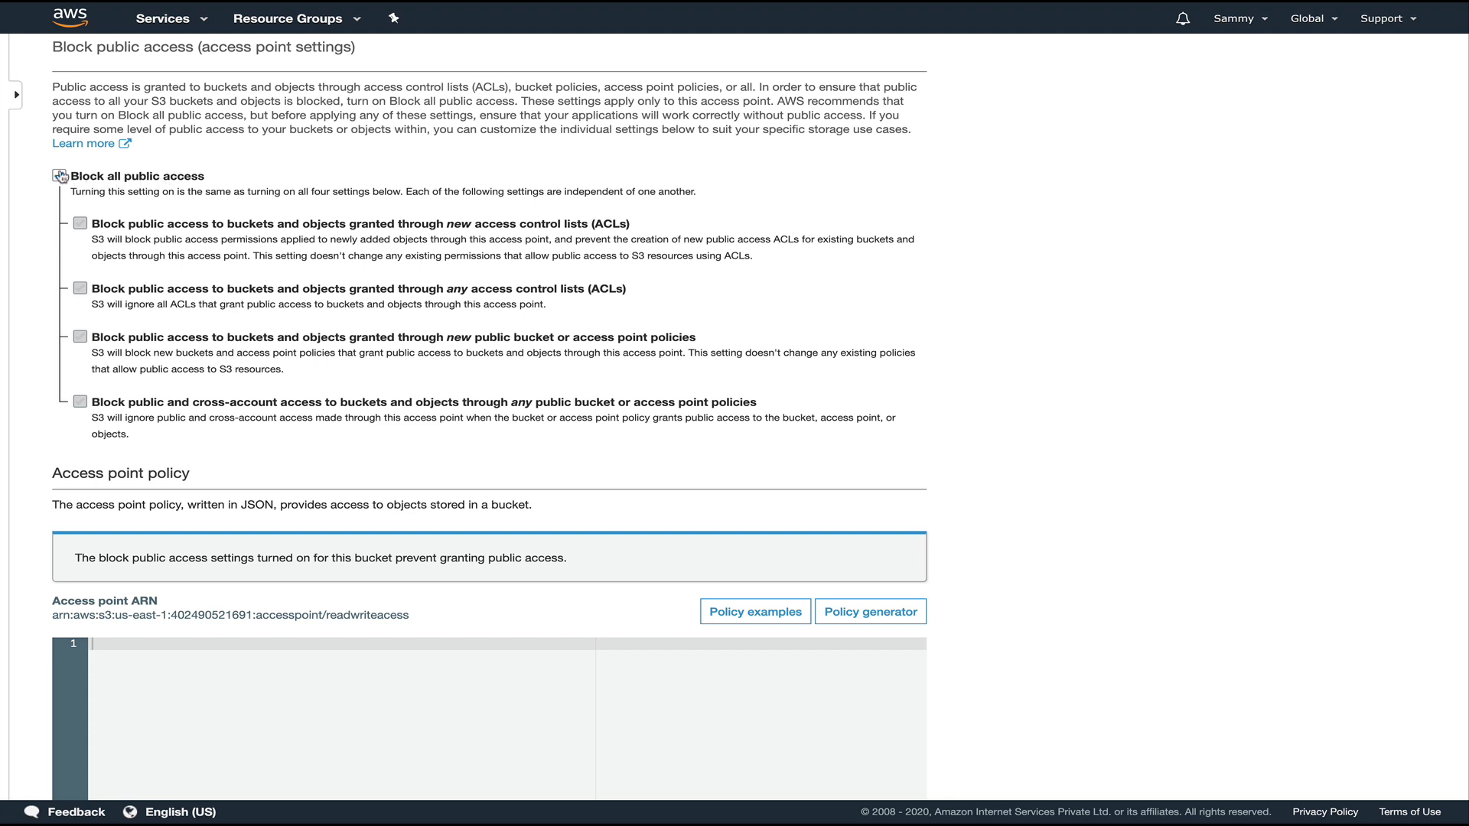
pyautogui.click(60, 176)
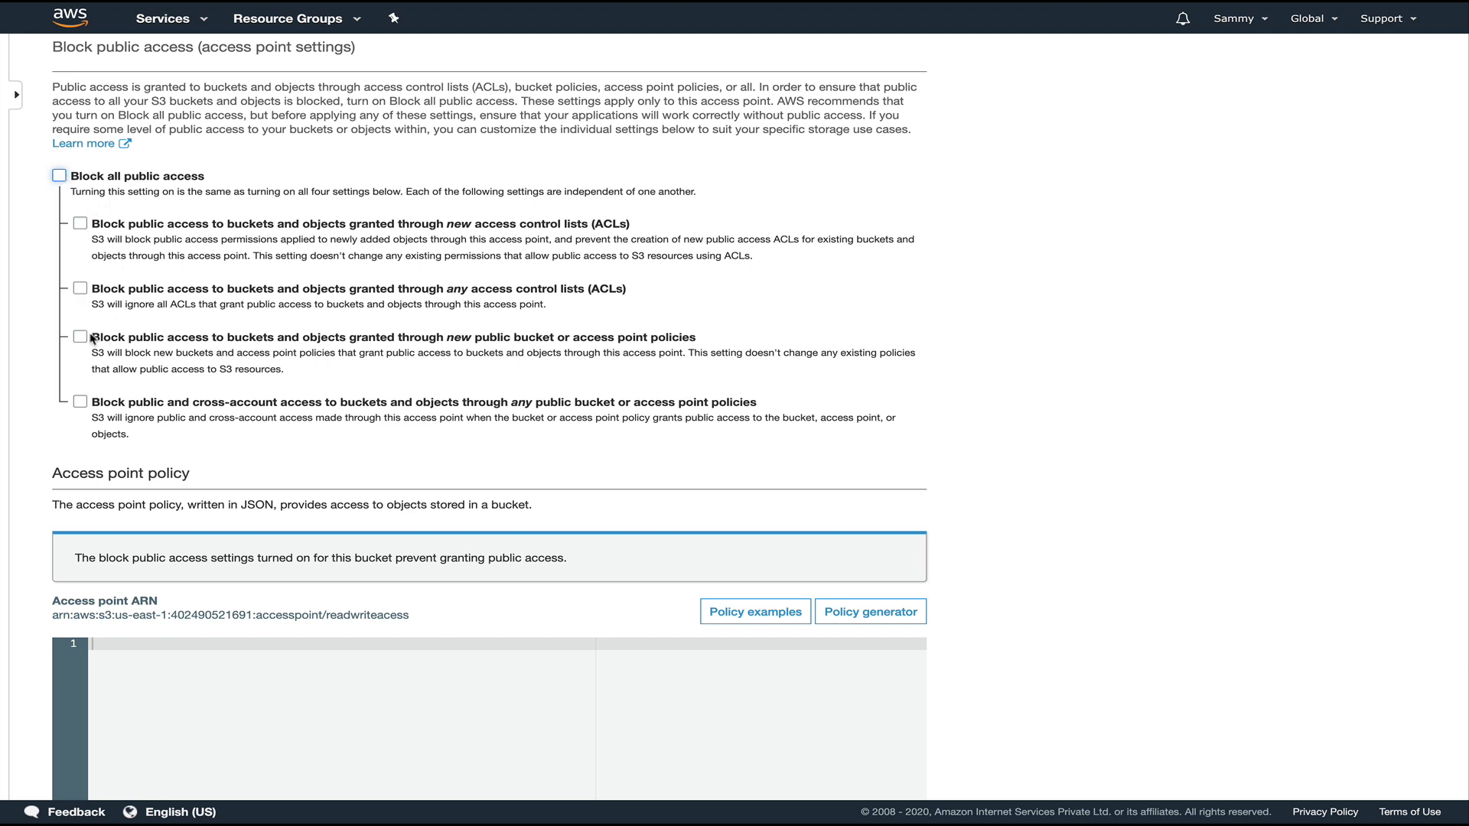
pyautogui.moveTo(89, 320)
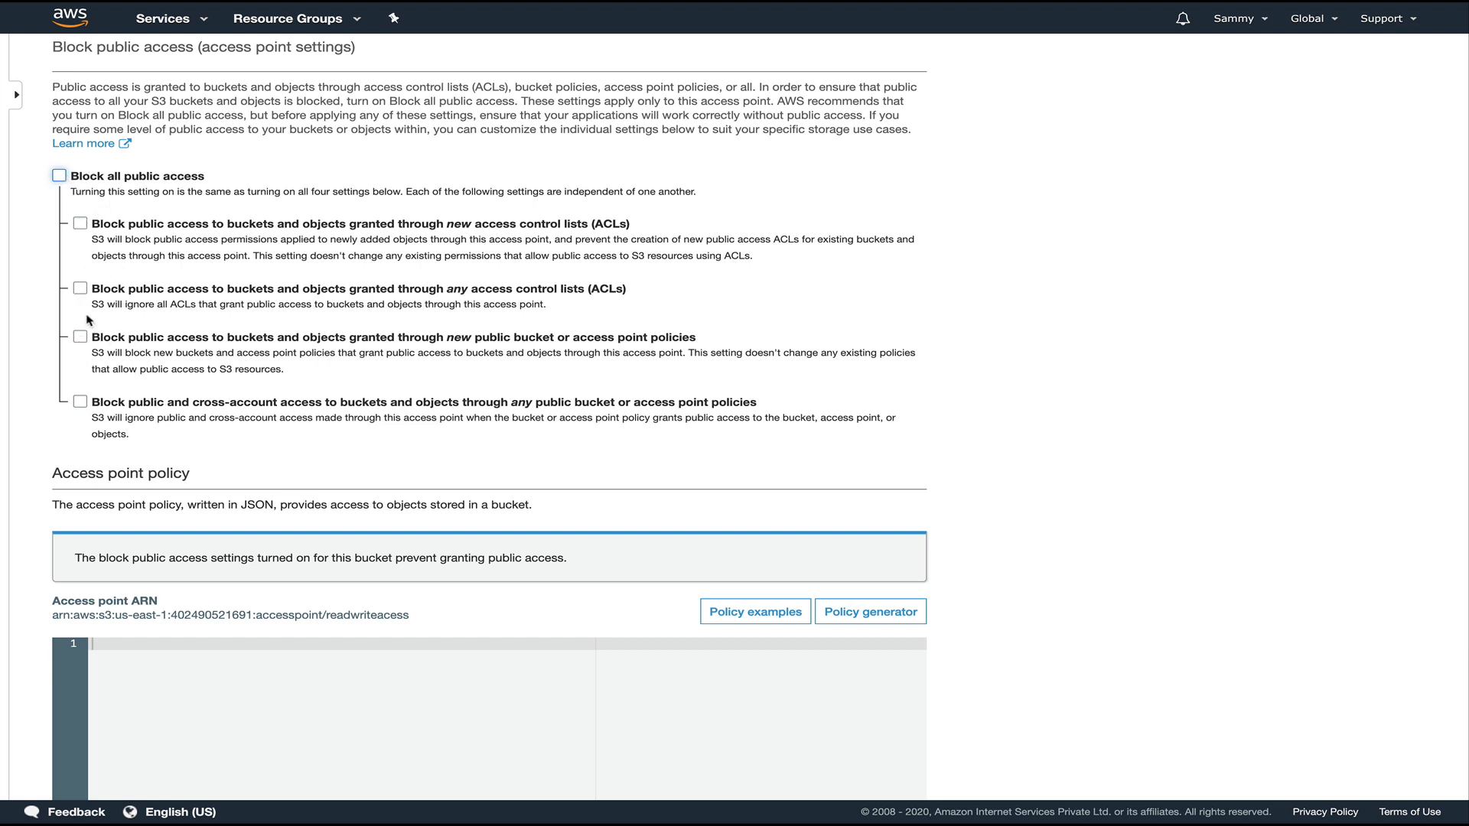
pyautogui.click(58, 174)
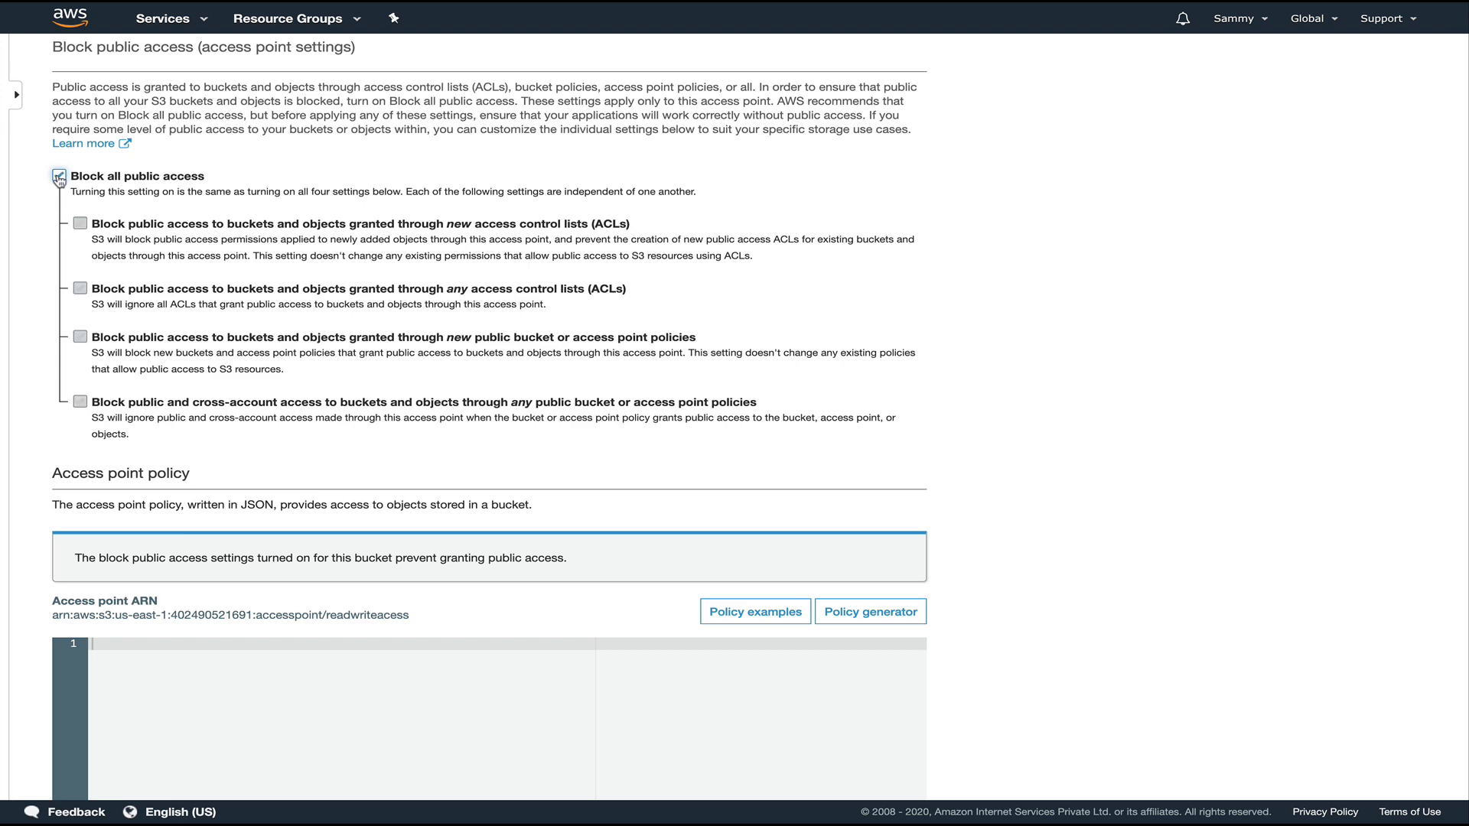
pyautogui.scroll(-3)
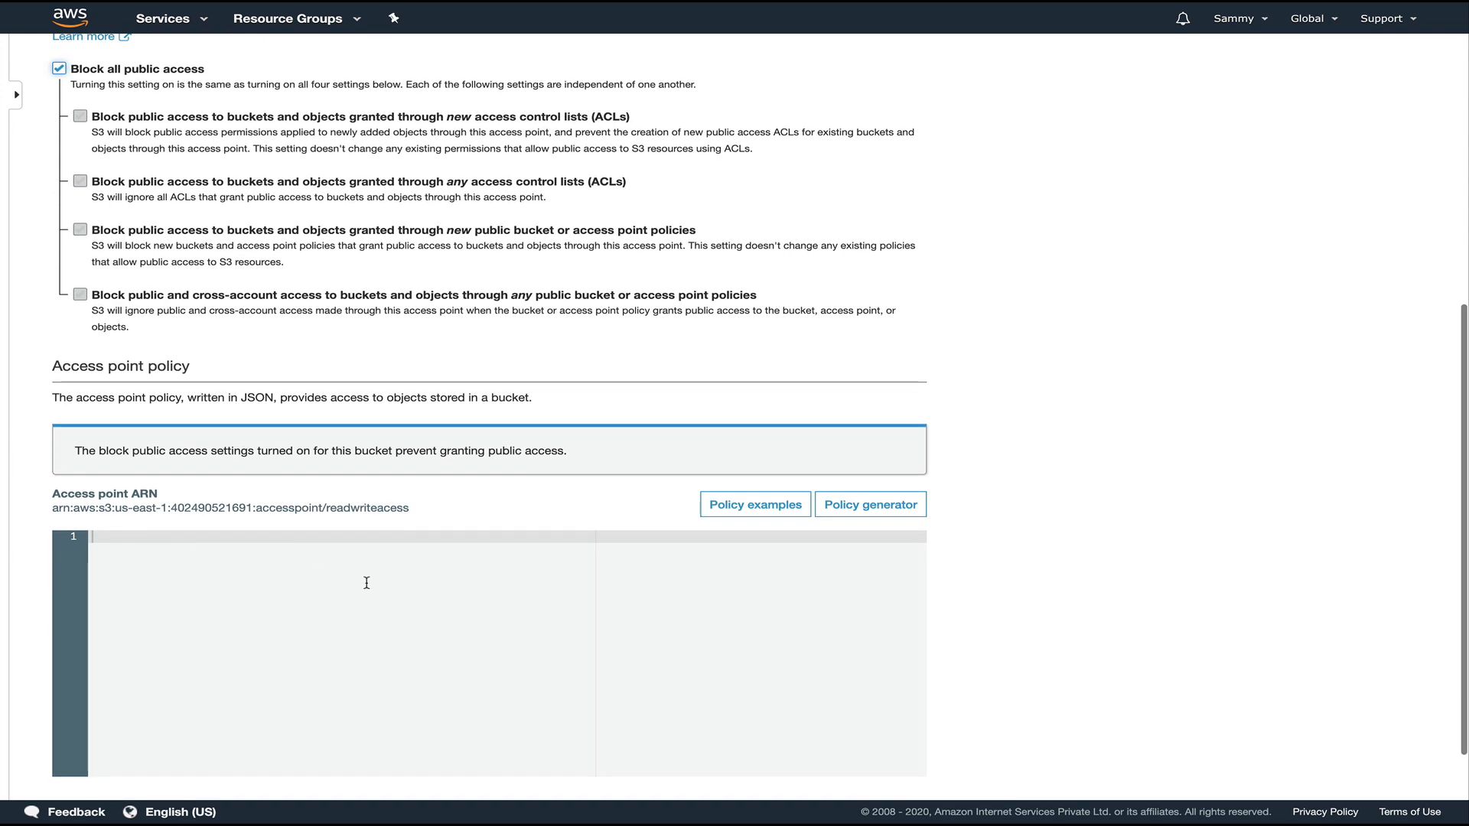
pyautogui.scroll(-3)
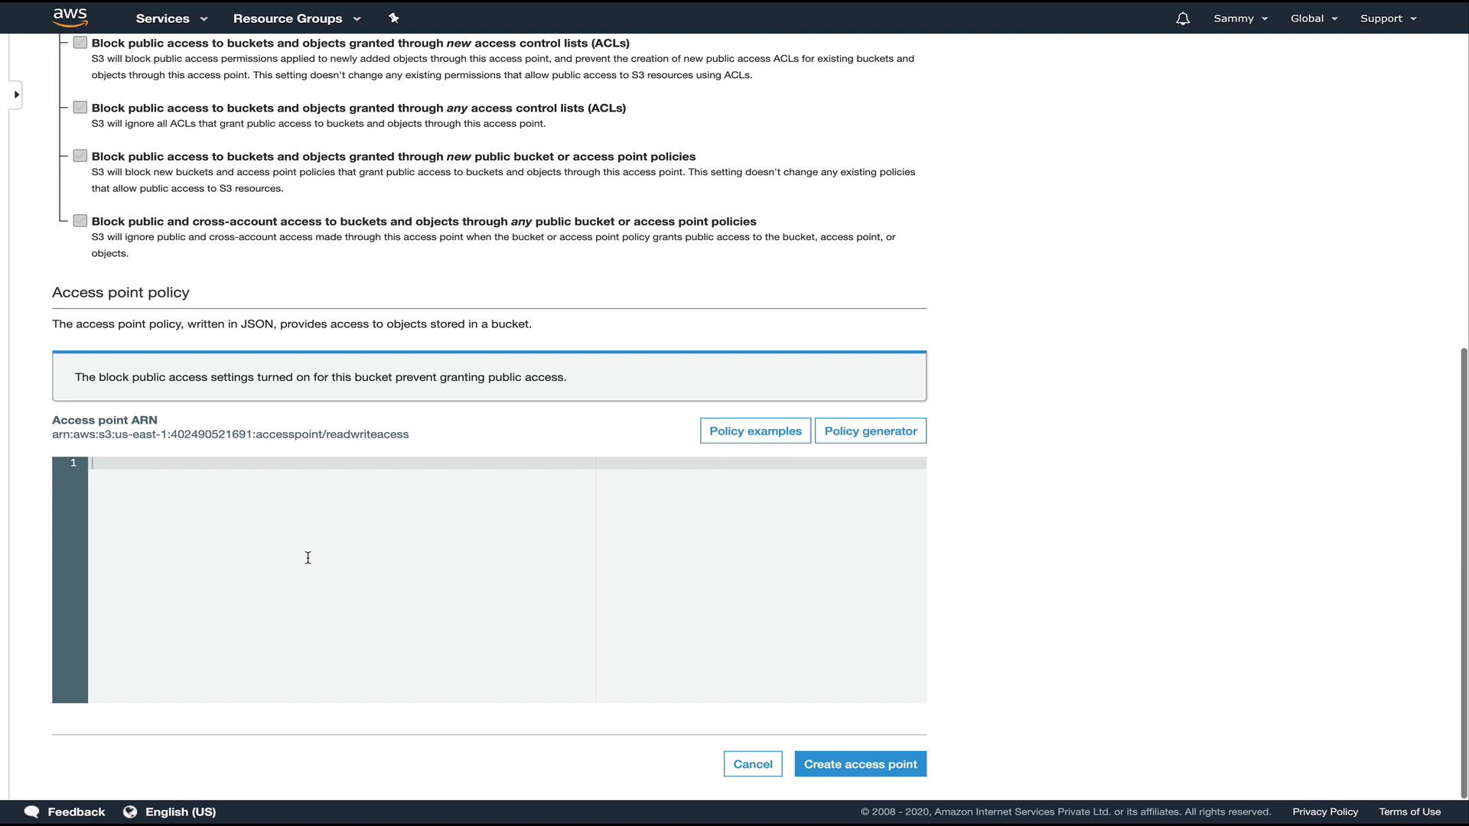
pyautogui.moveTo(418, 542)
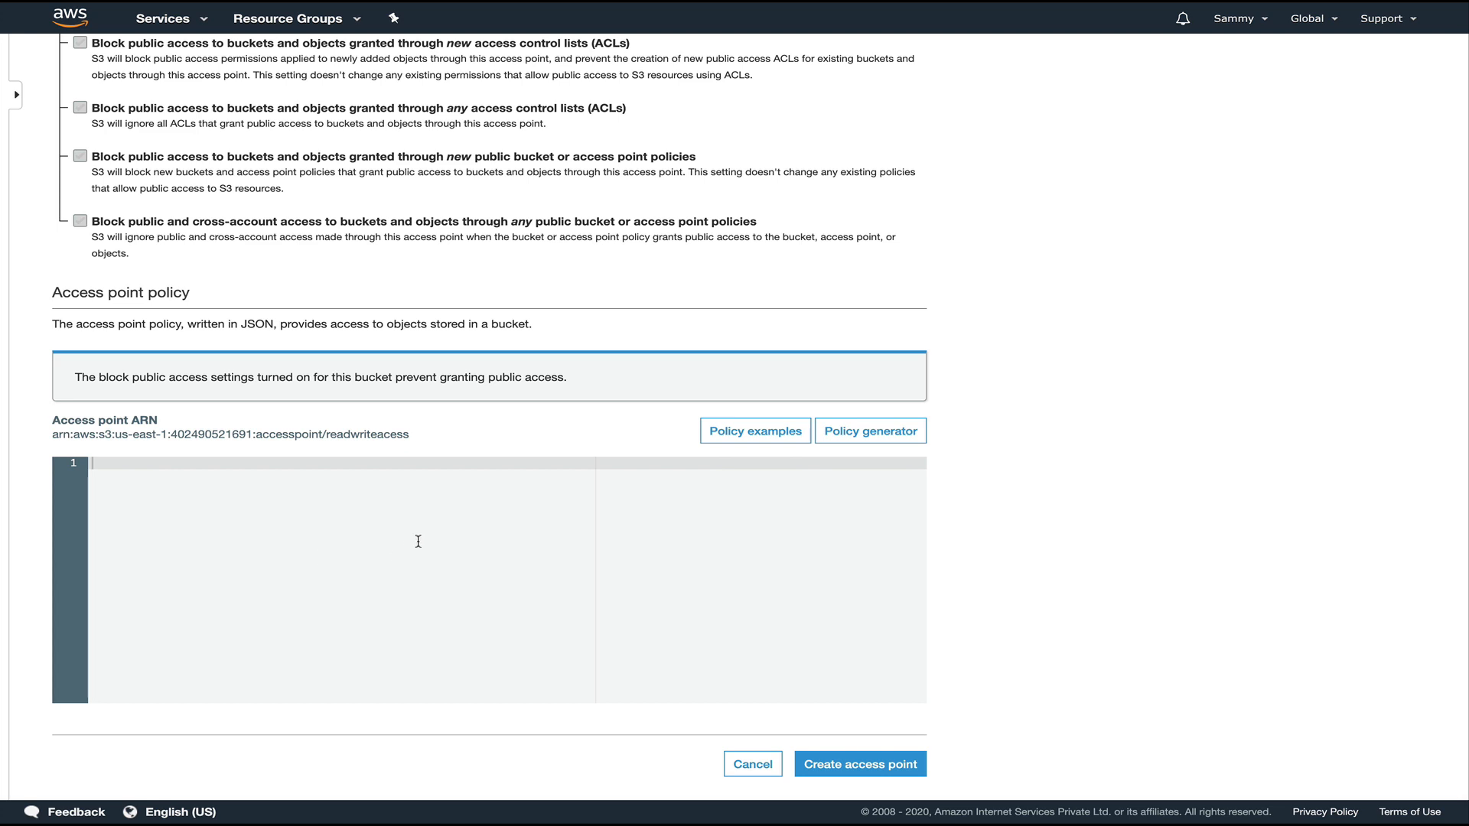
pyautogui.moveTo(494, 458)
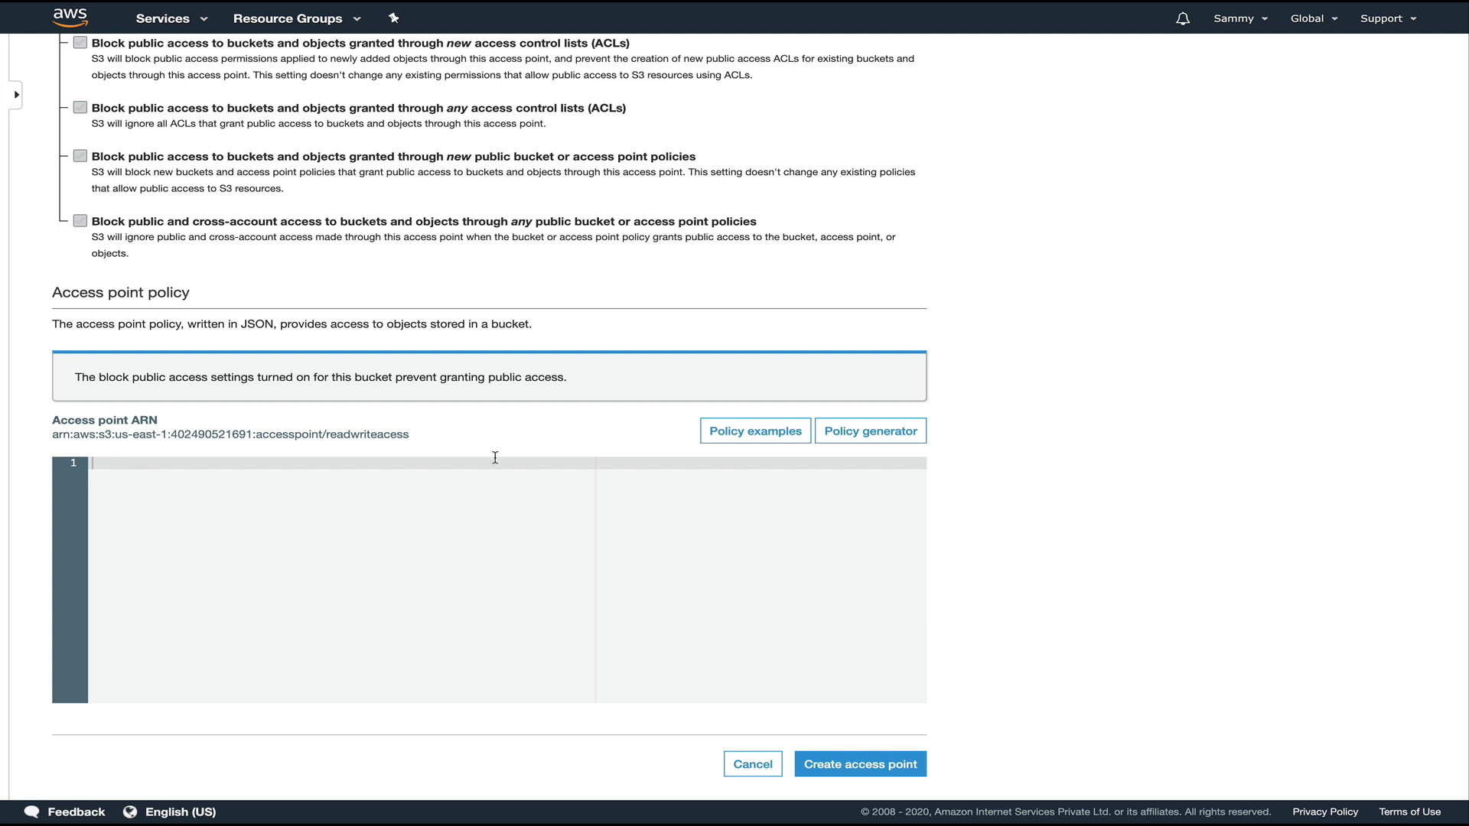
pyautogui.moveTo(820, 466)
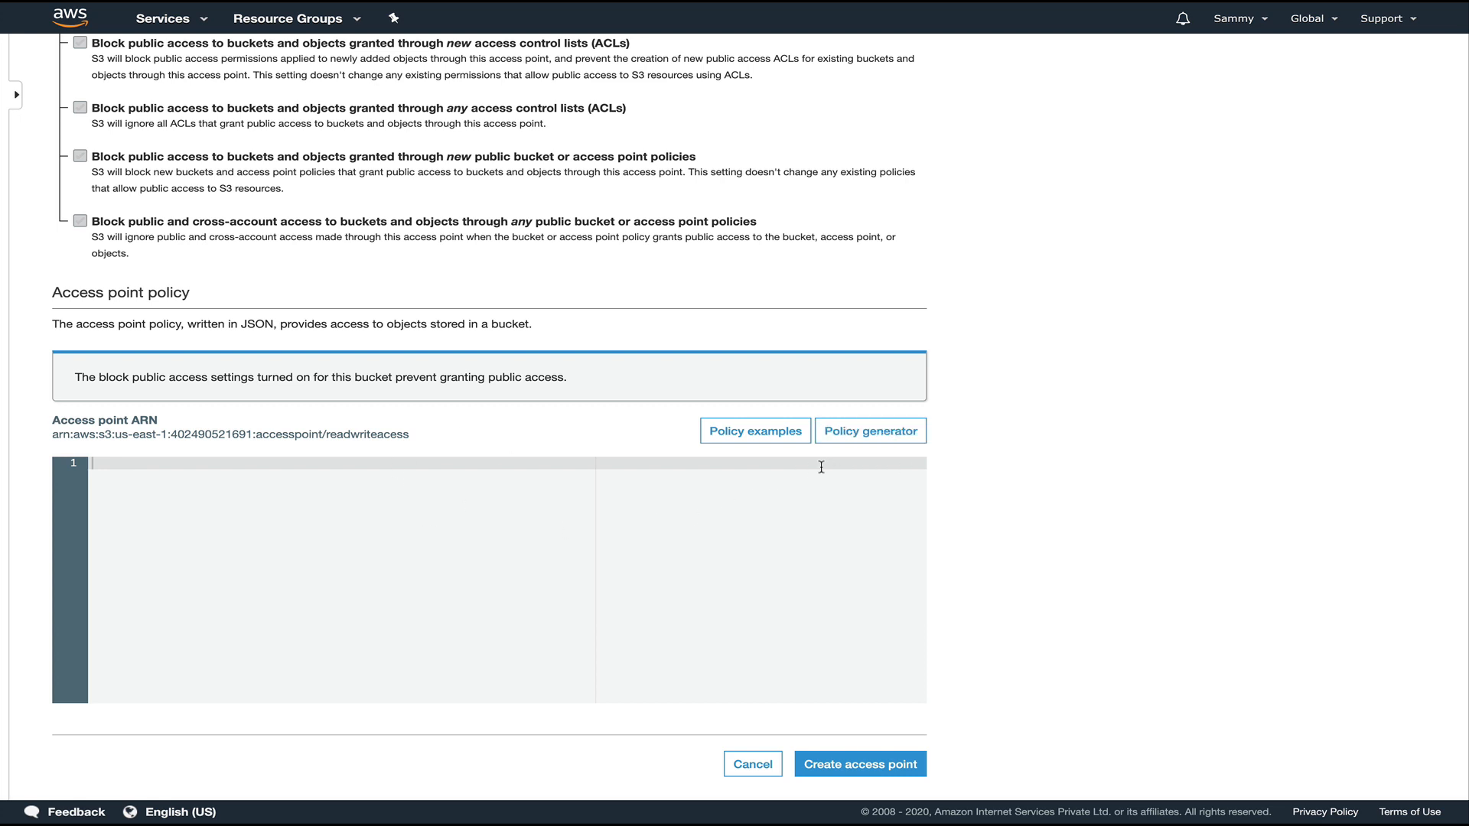
pyautogui.moveTo(598, 407)
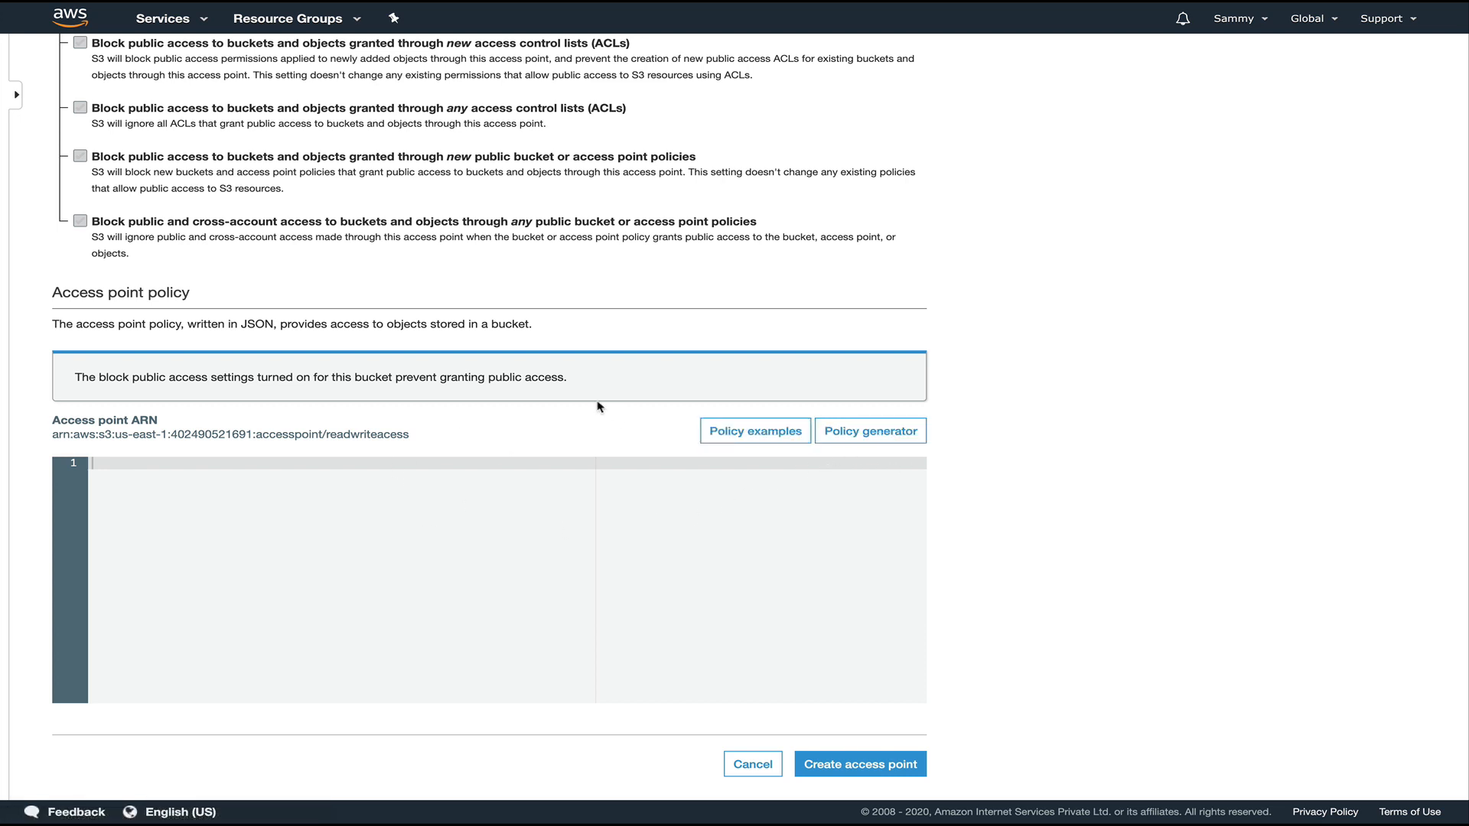
pyautogui.moveTo(630, 391)
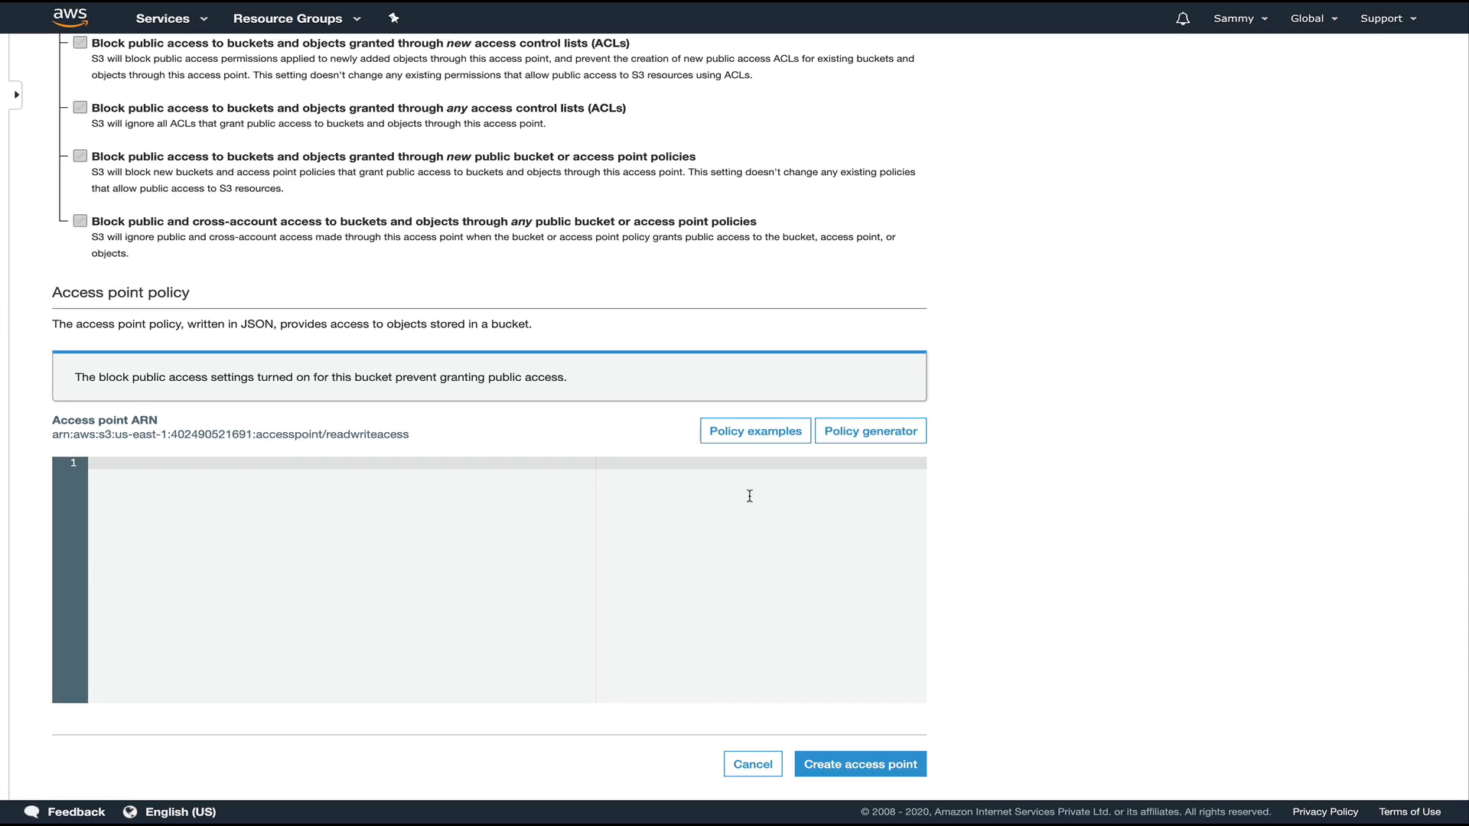
pyautogui.moveTo(779, 503)
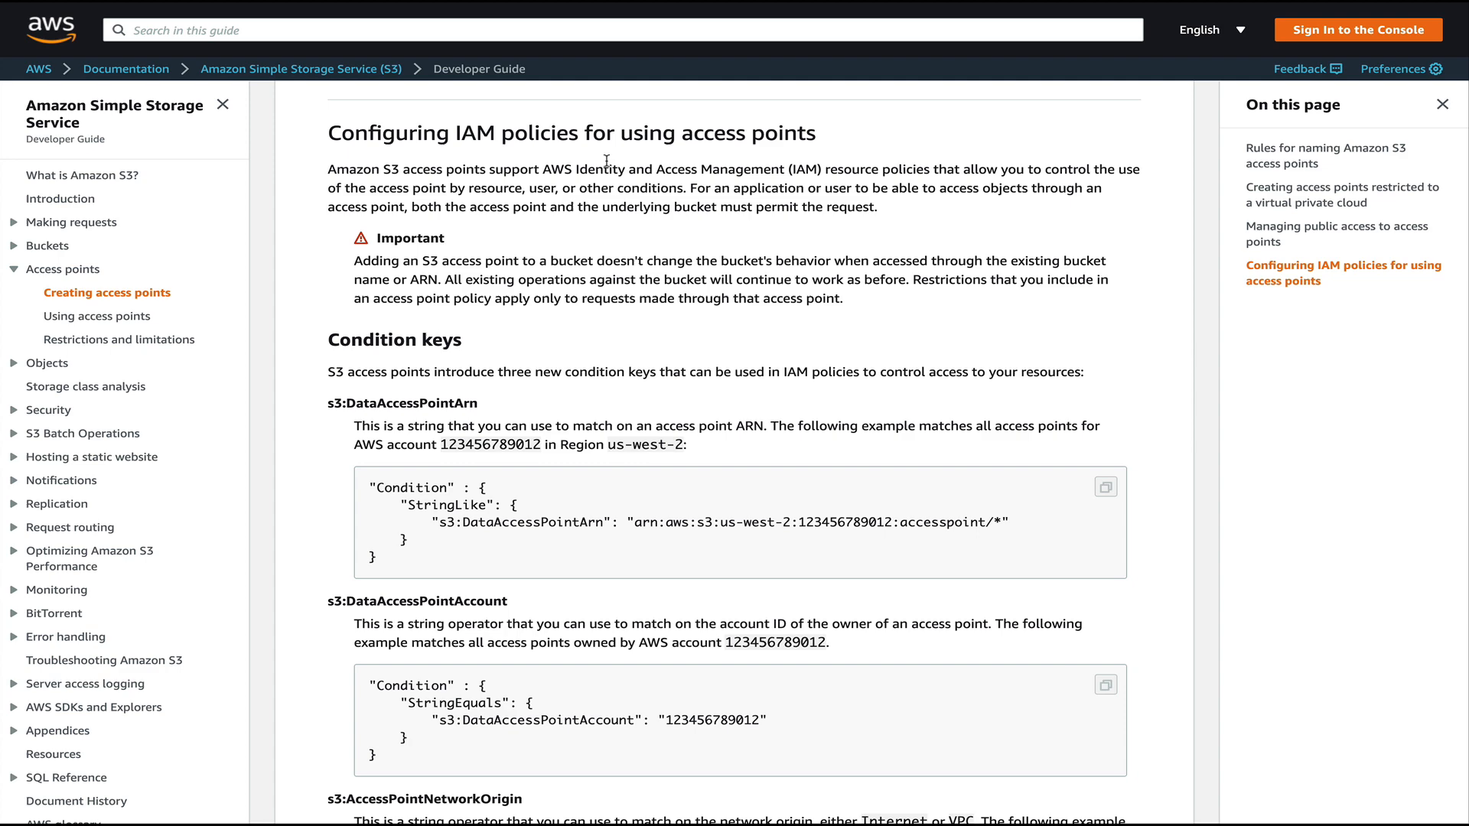
# Scroll through the S3 guide's IAM condition-key examples for access points.
pyautogui.scroll(-3)
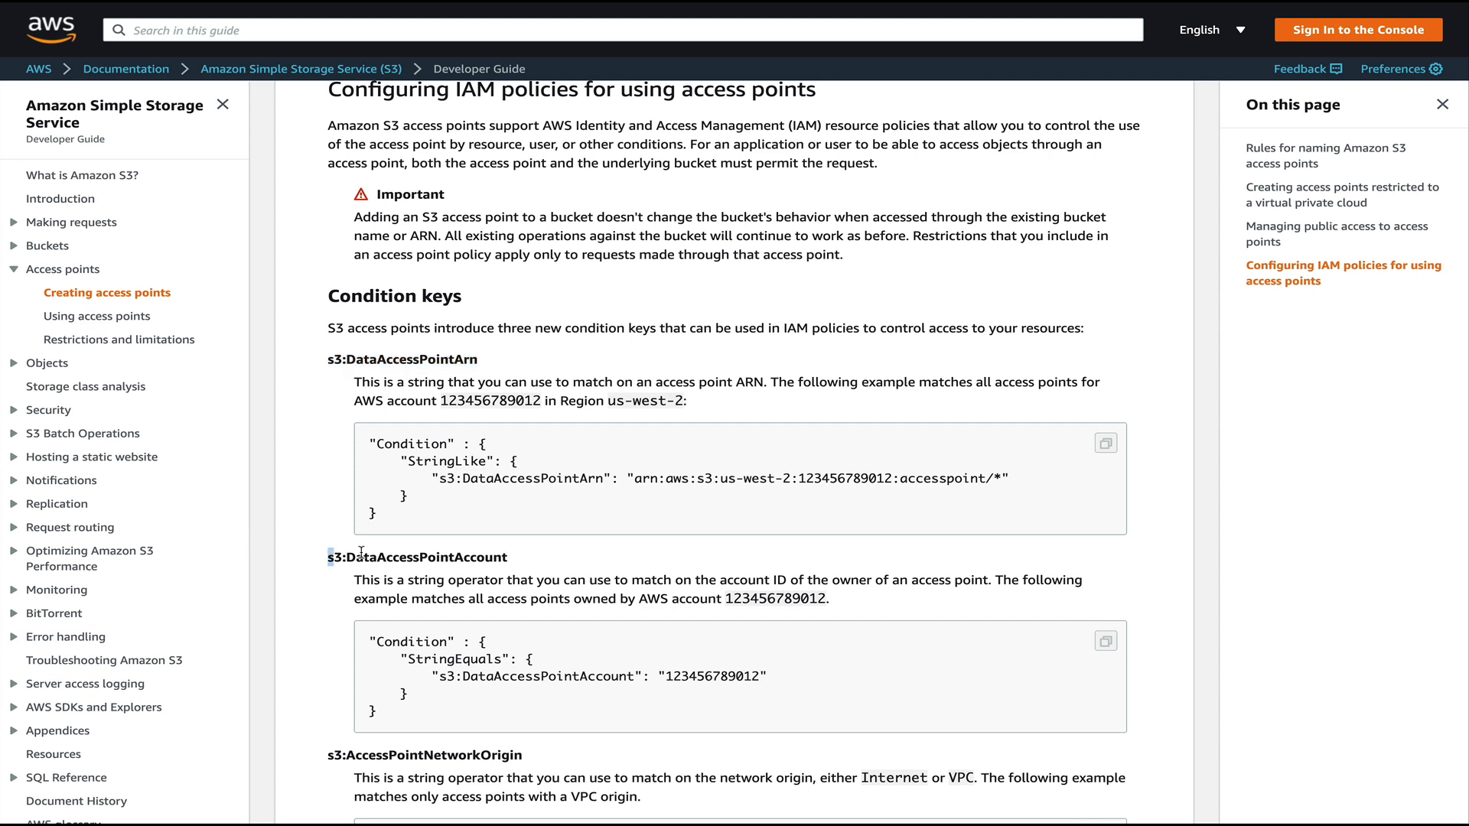
pyautogui.scroll(-3)
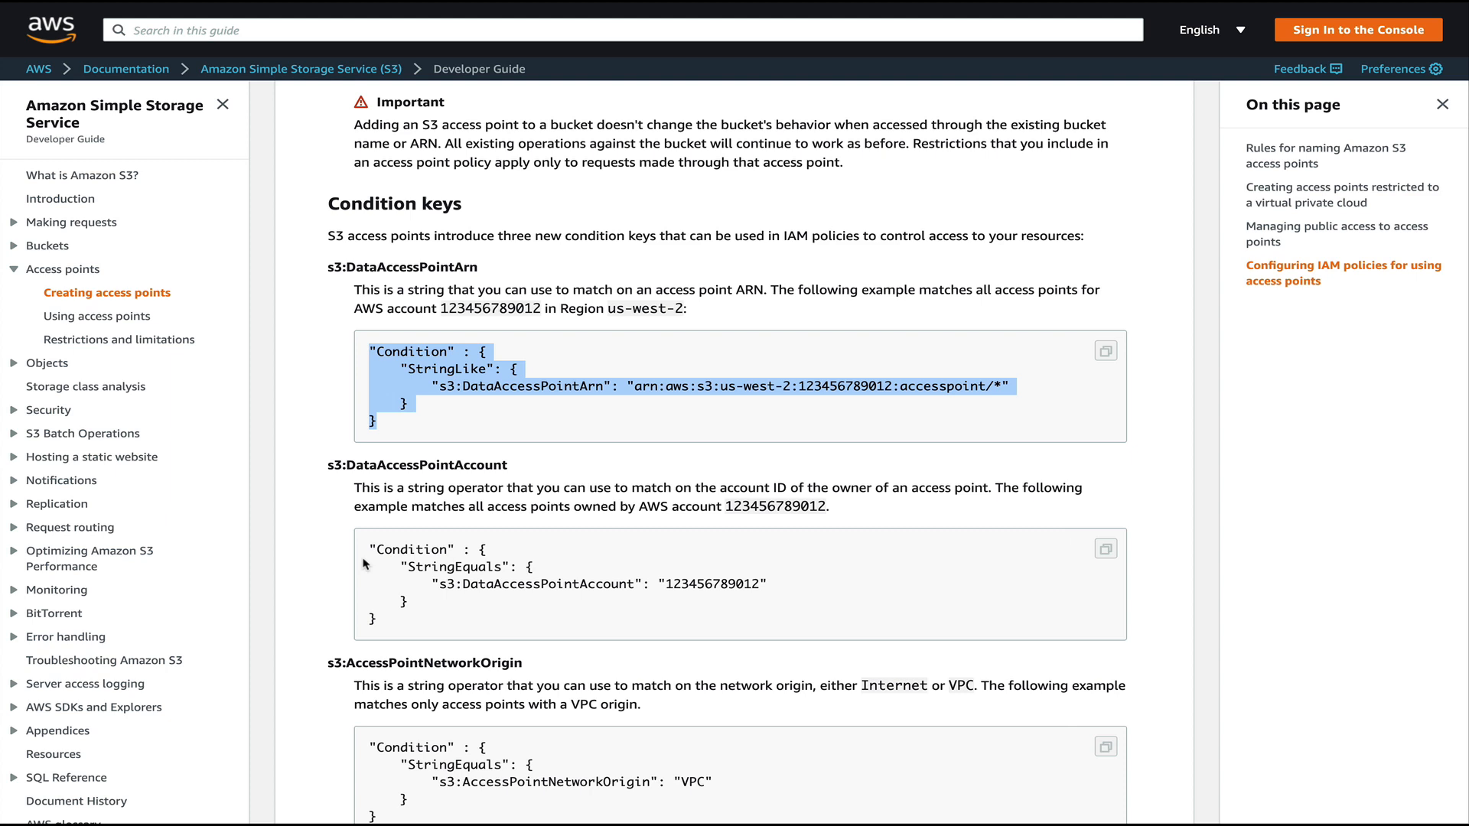
pyautogui.moveTo(427, 487)
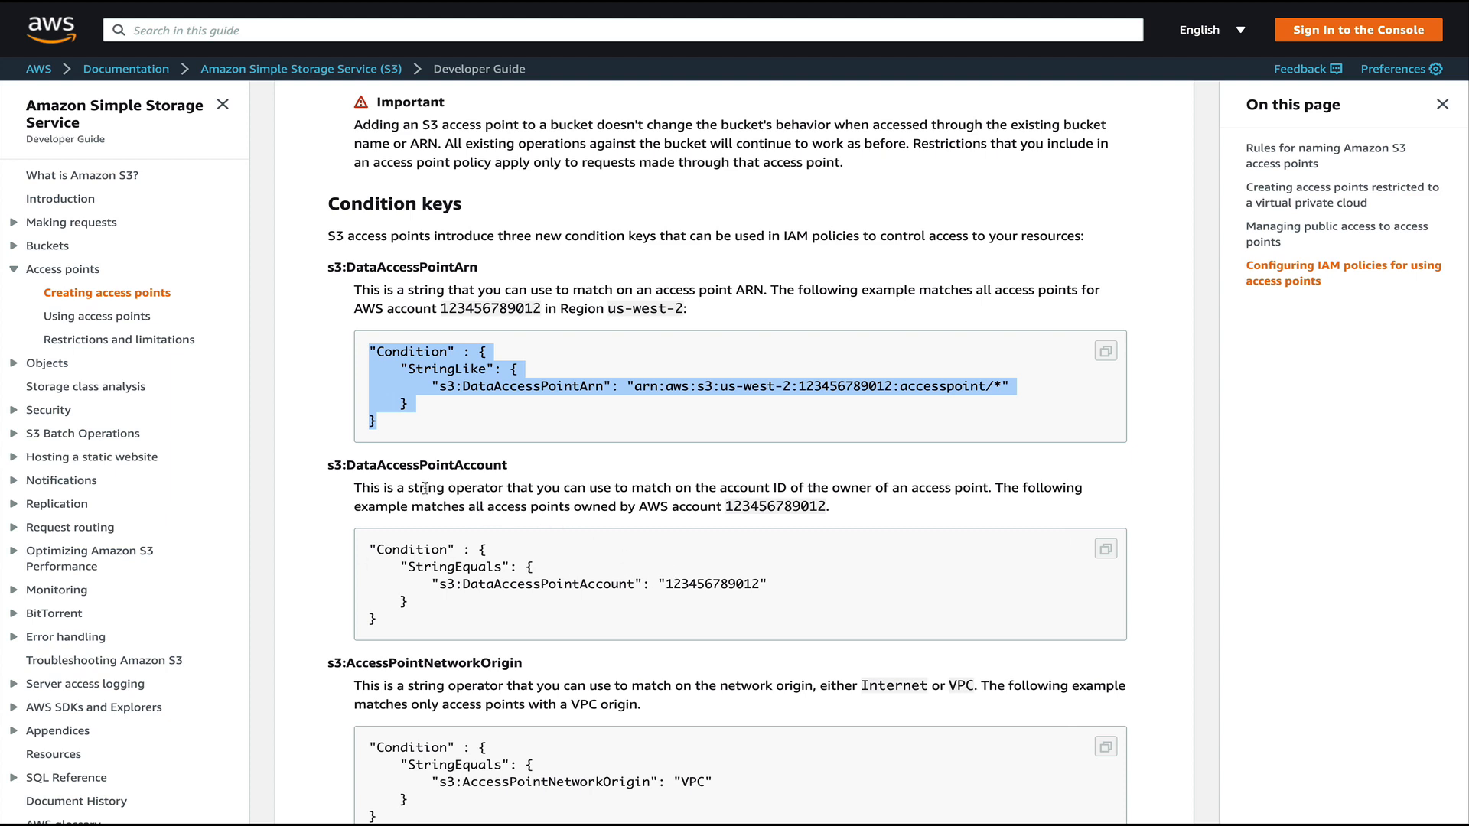
pyautogui.moveTo(808, 487)
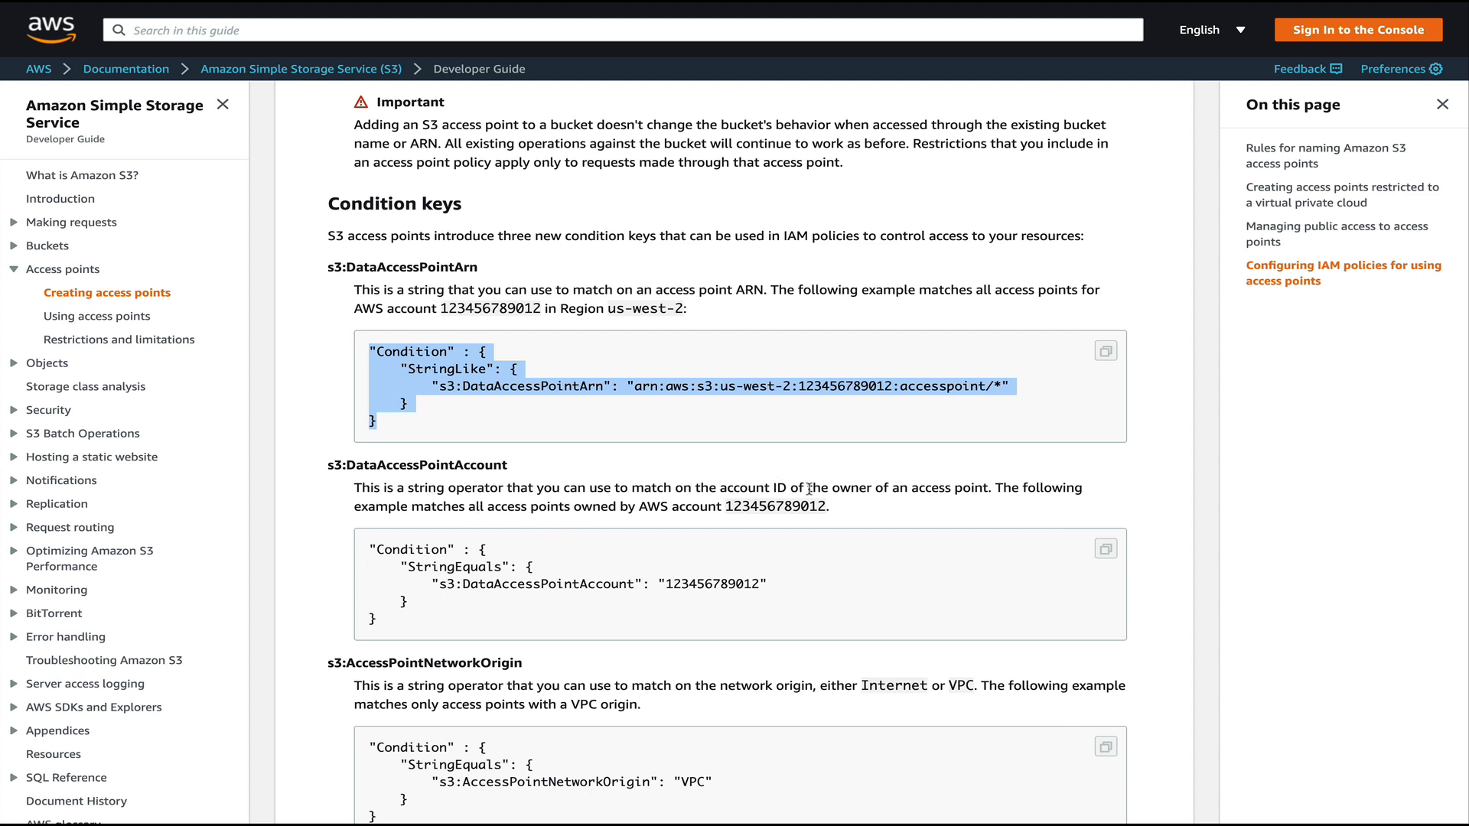
pyautogui.scroll(-3)
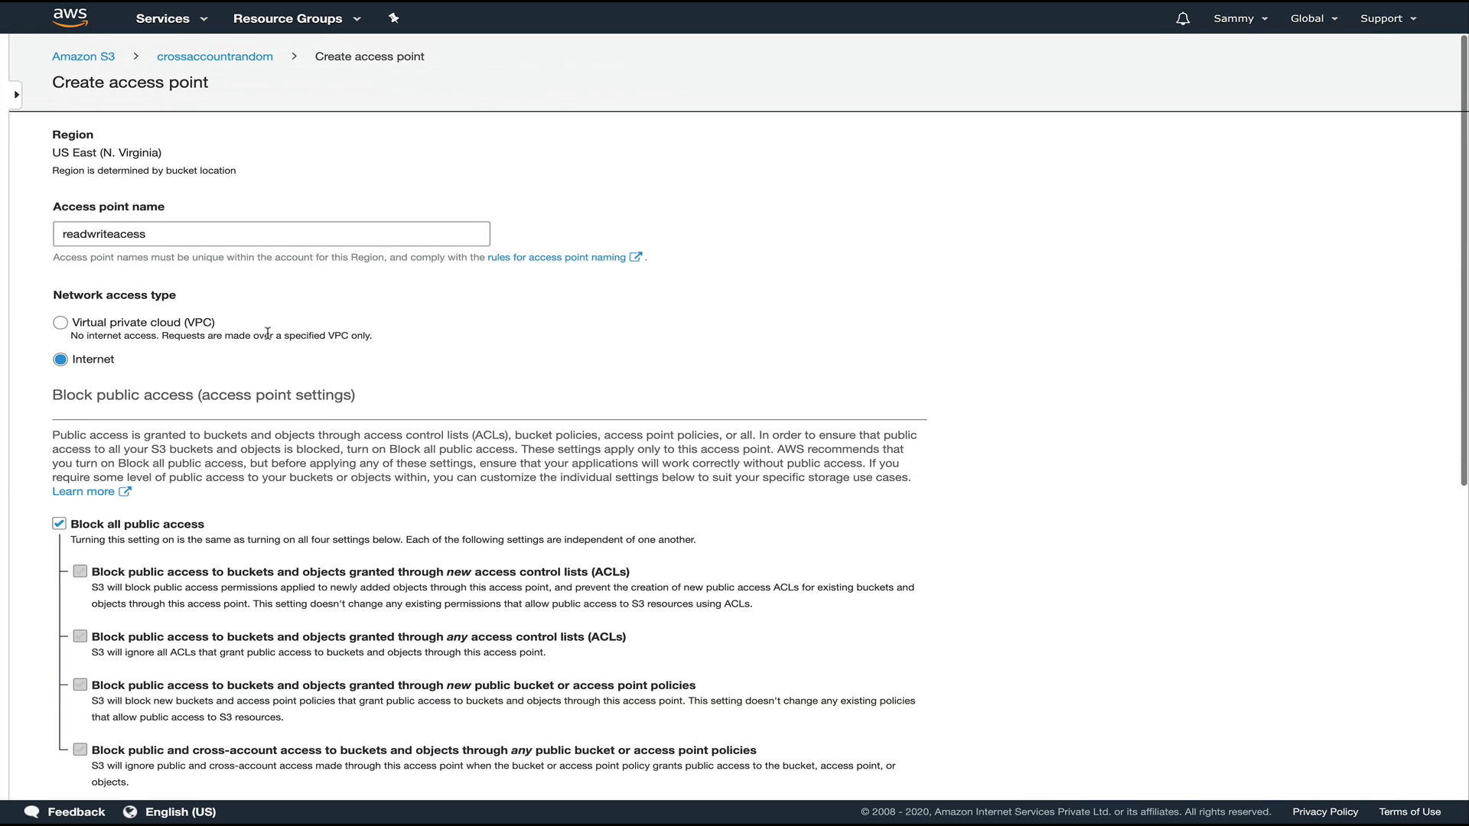
pyautogui.moveTo(249, 348)
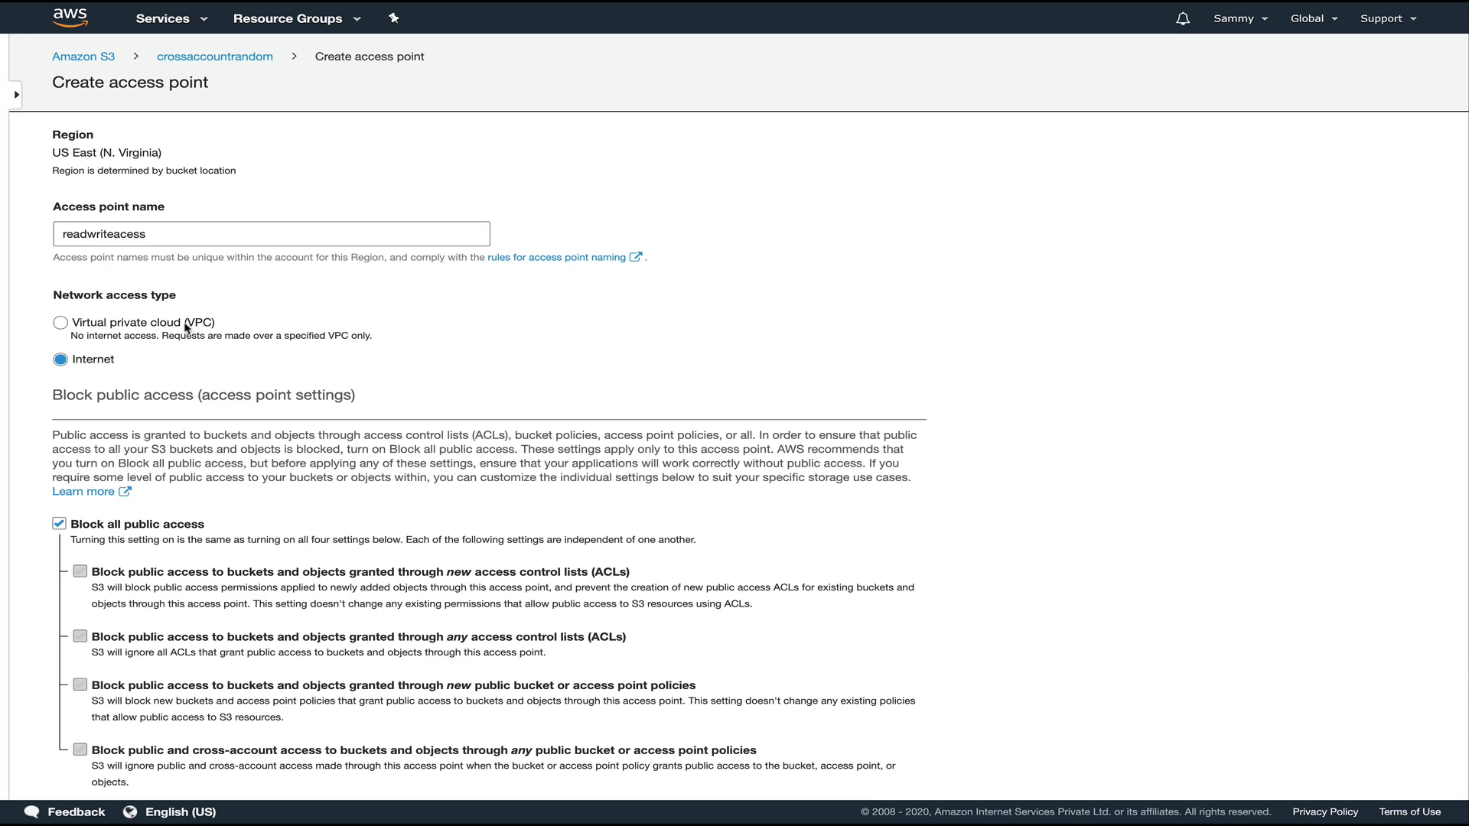
# Submit the form to create the readwriteacess access point.
pyautogui.scroll(-3)
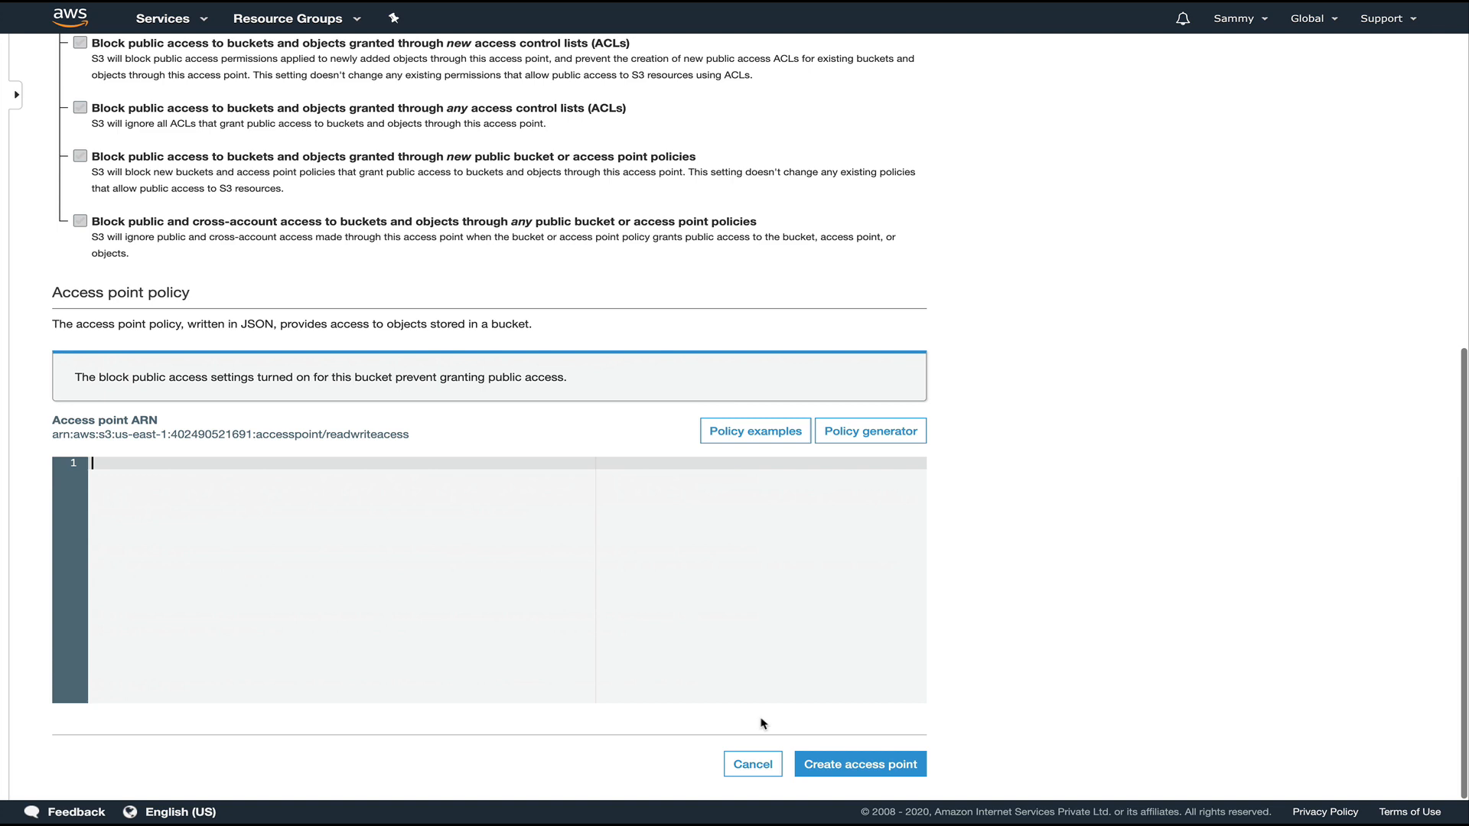
pyautogui.click(858, 763)
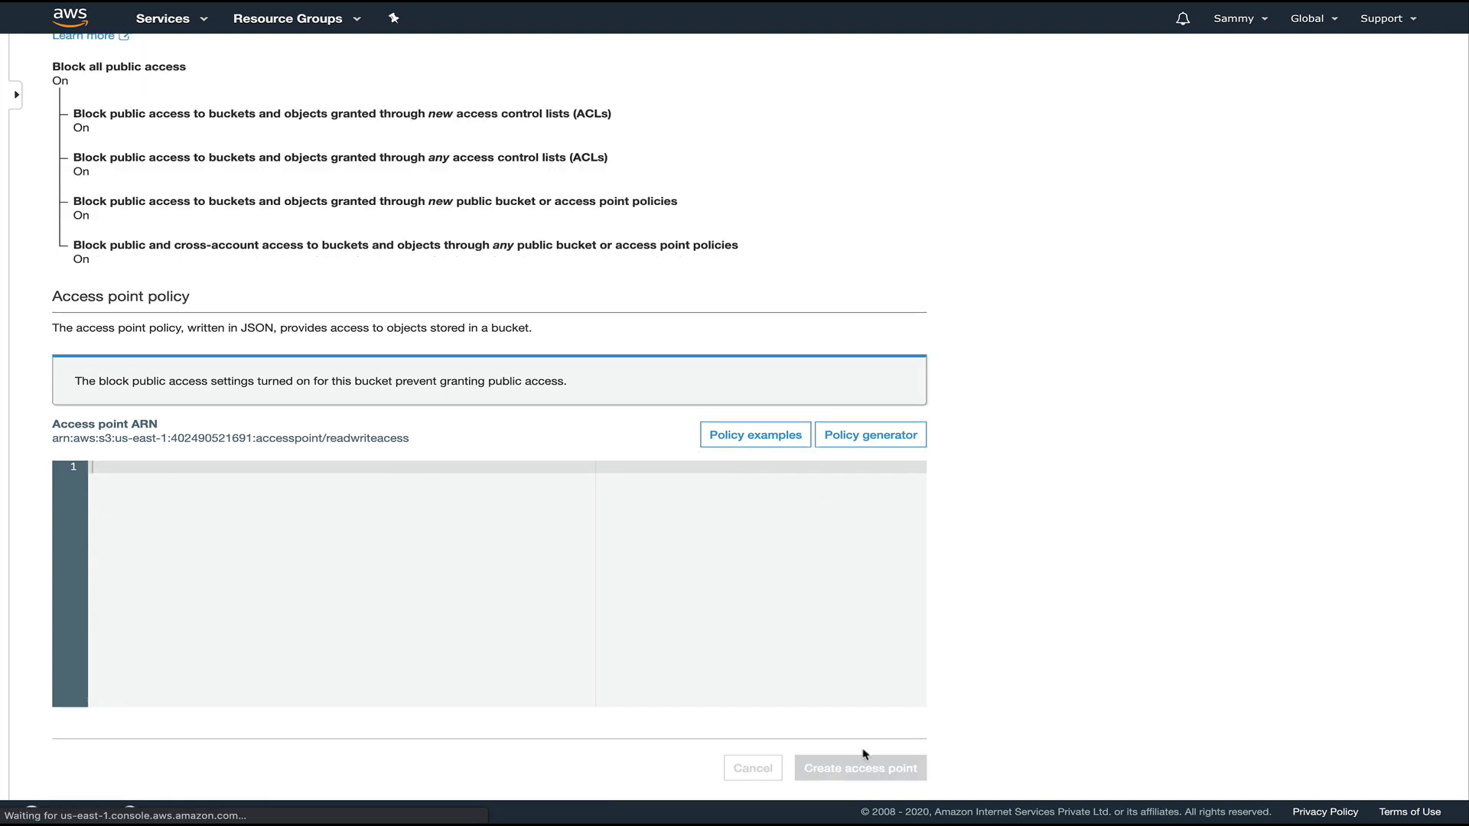
pyautogui.click(858, 766)
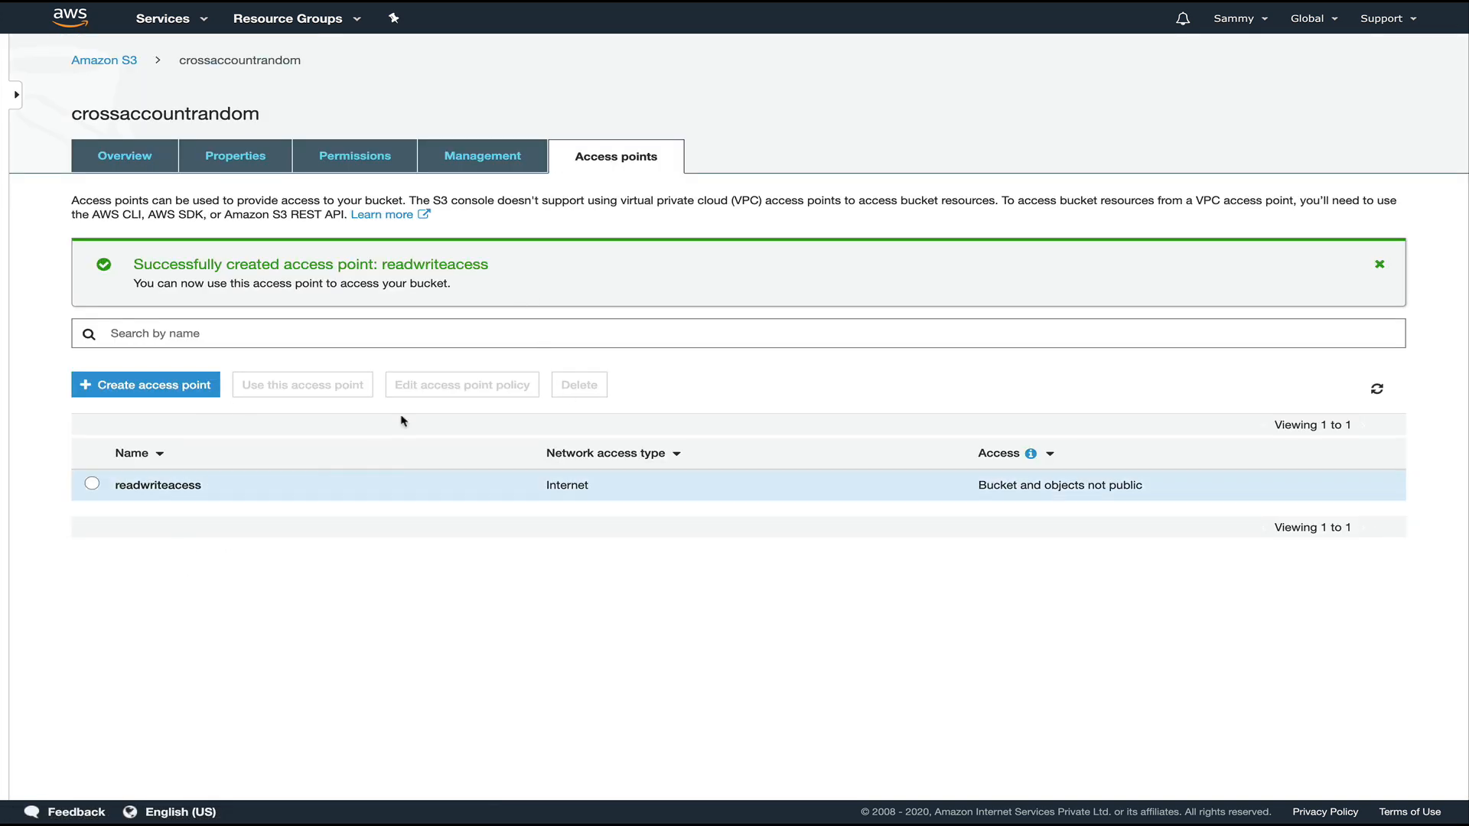